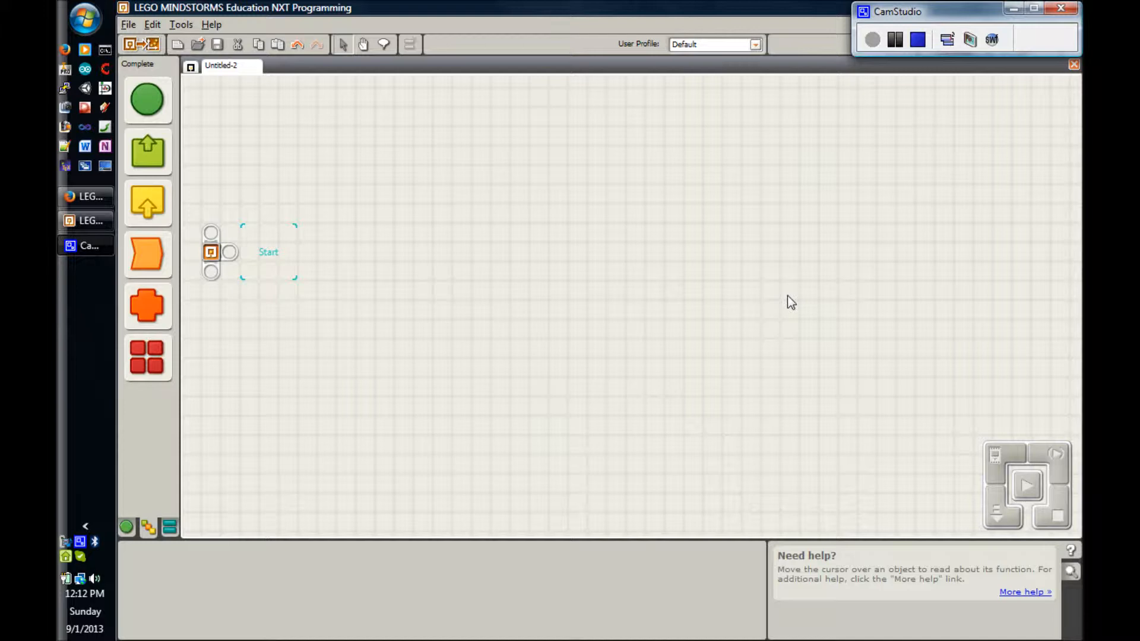
mouse_move(147, 256)
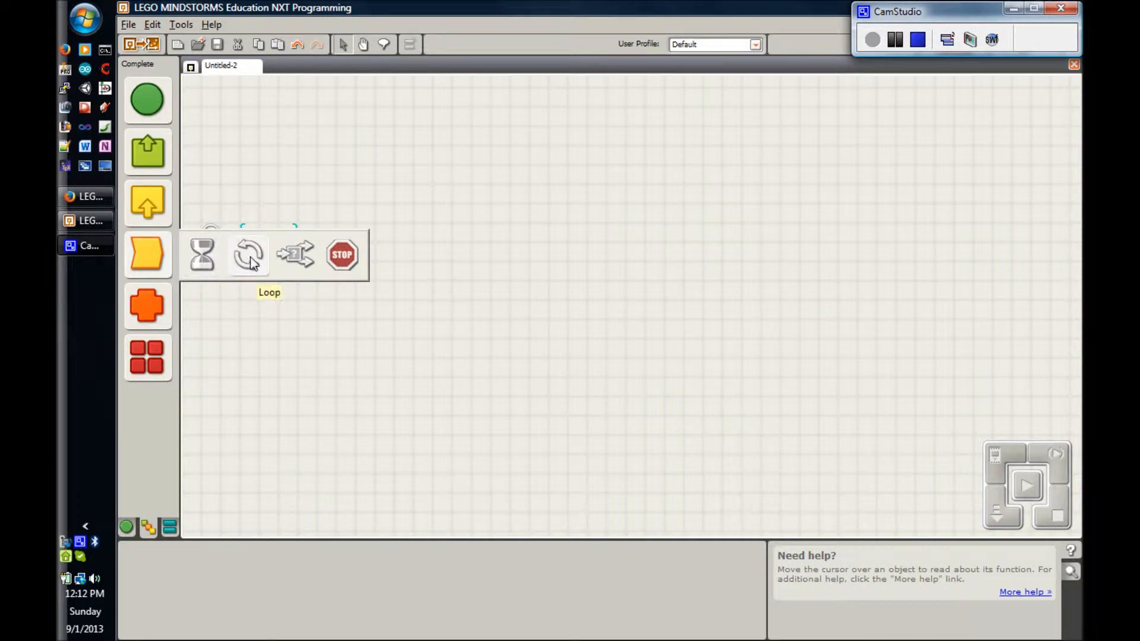
mouse_move(202, 254)
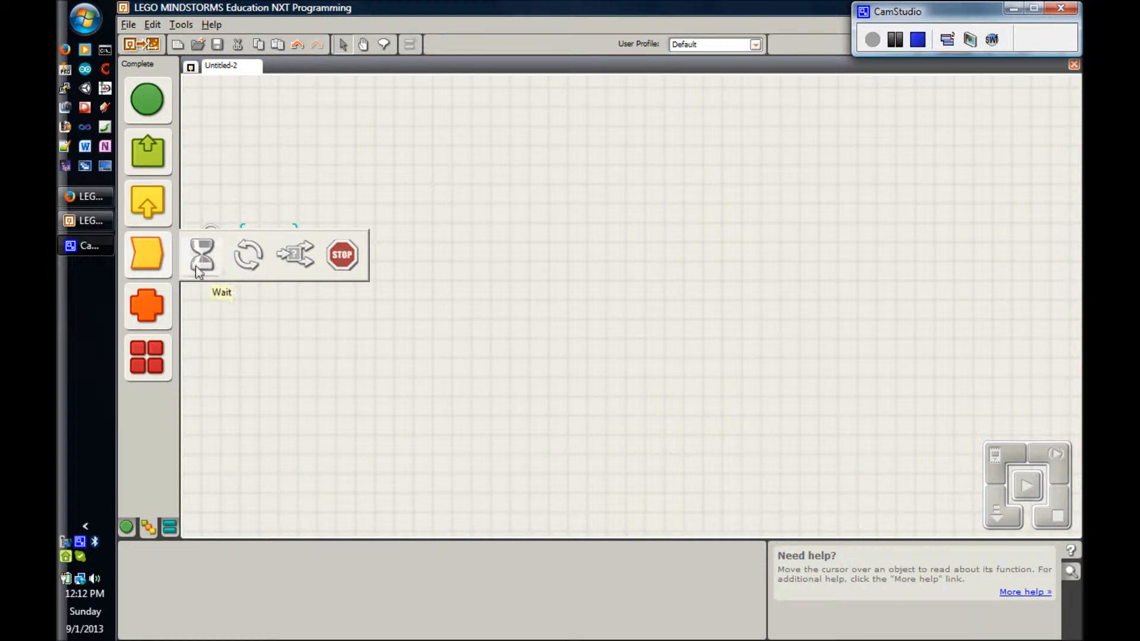
Drop a Loop block set to repeat forever onto the sequence beam after Start.
left_click(247, 255)
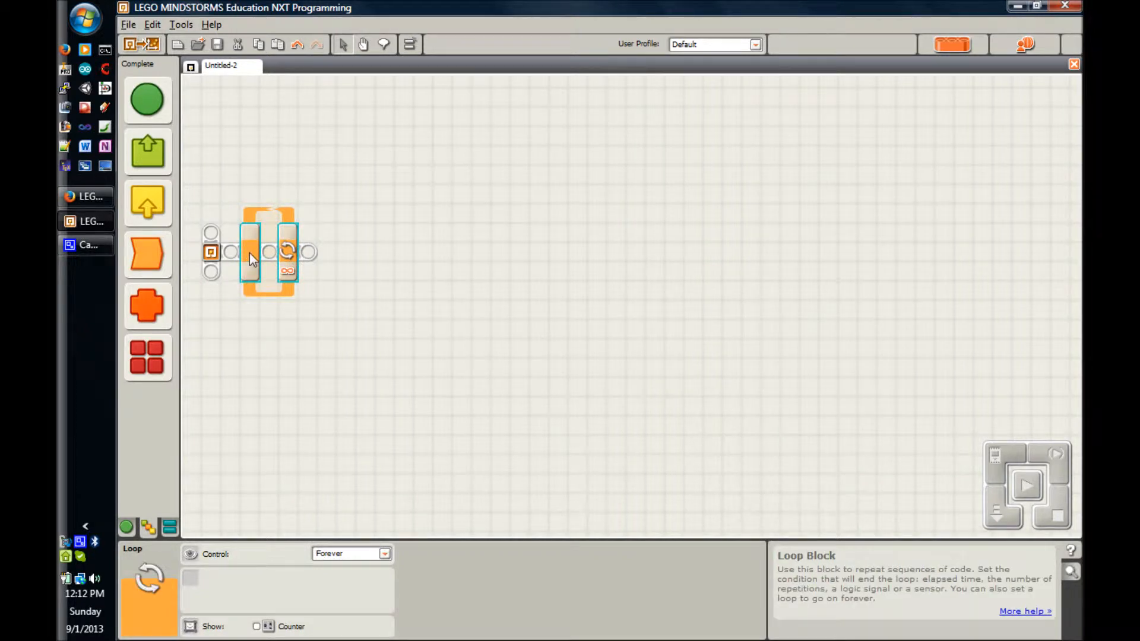
mouse_move(148, 153)
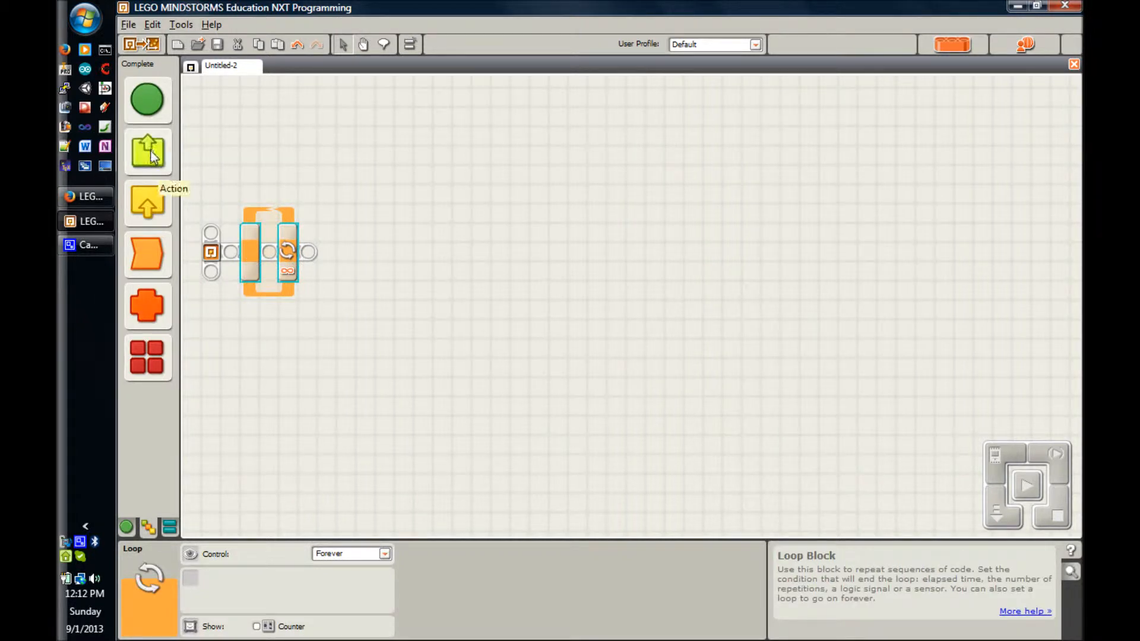
Add a Light Sensor and a Display block inside the loop, with Display Action set to Text.
left_click(148, 152)
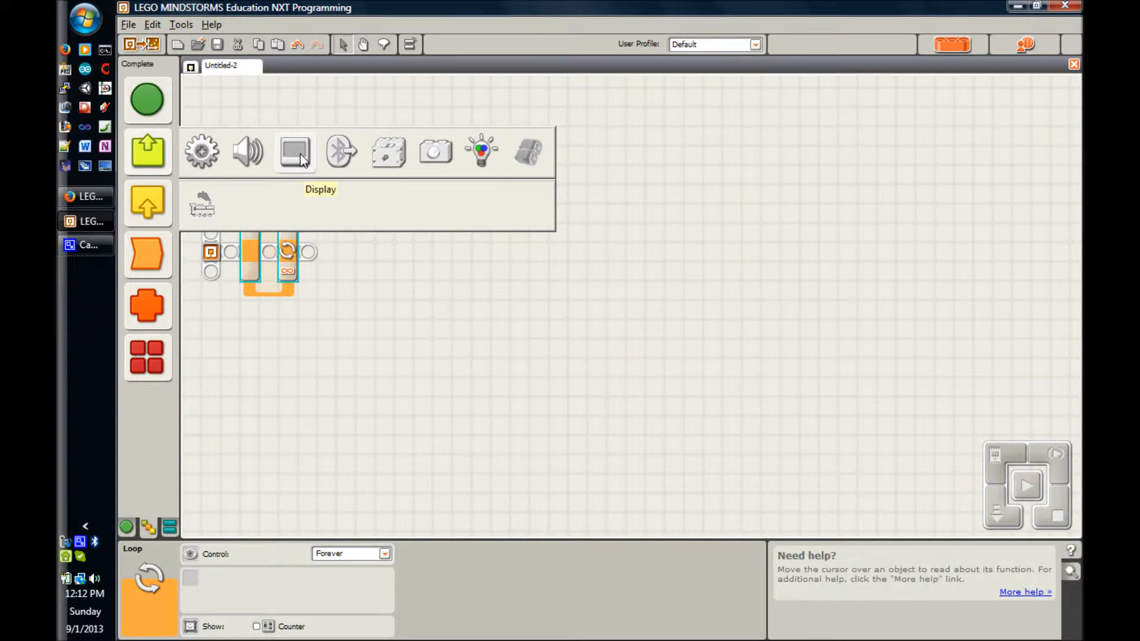
mouse_move(148, 202)
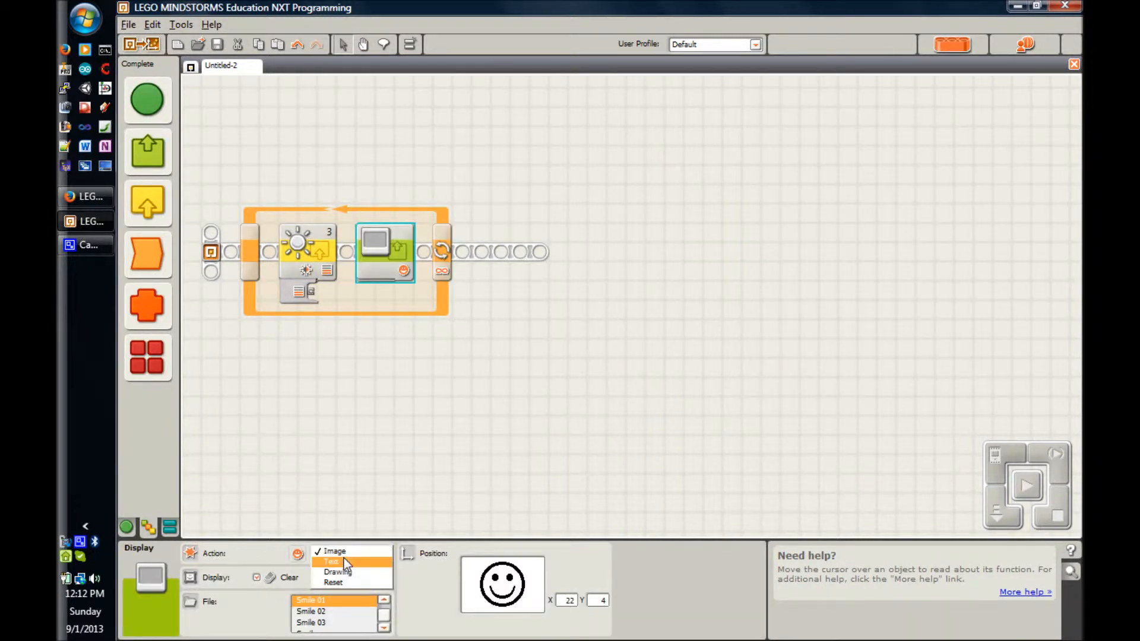
left_click(331, 561)
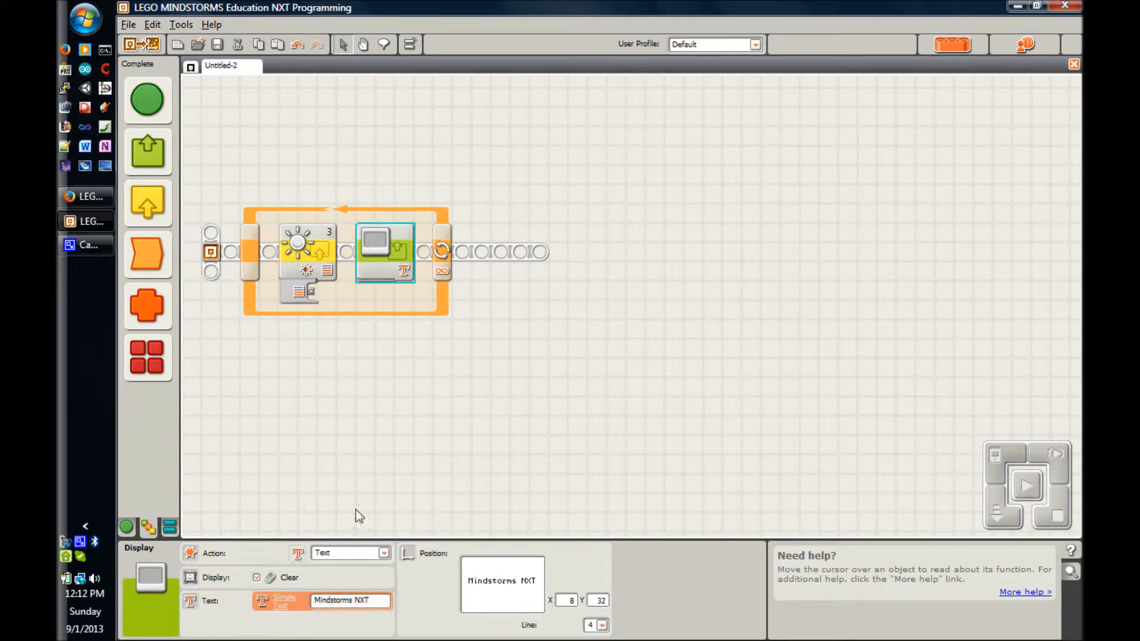
Expand the Display block's data hub and replace its text with ":D".
left_click(378, 278)
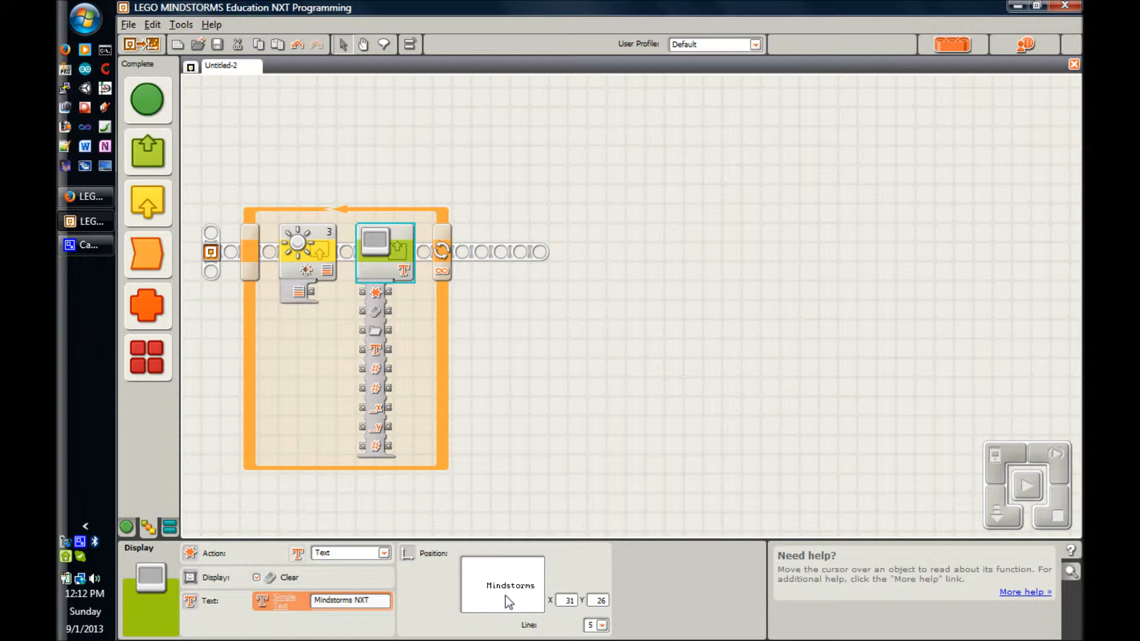
mouse_move(429, 604)
type("#")
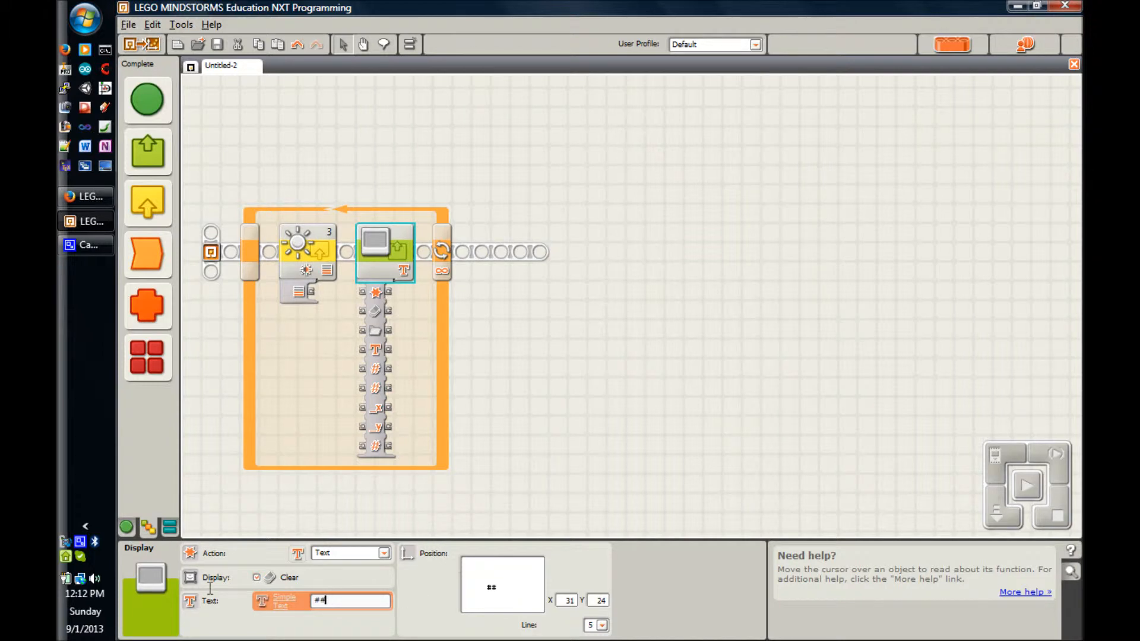
type("#")
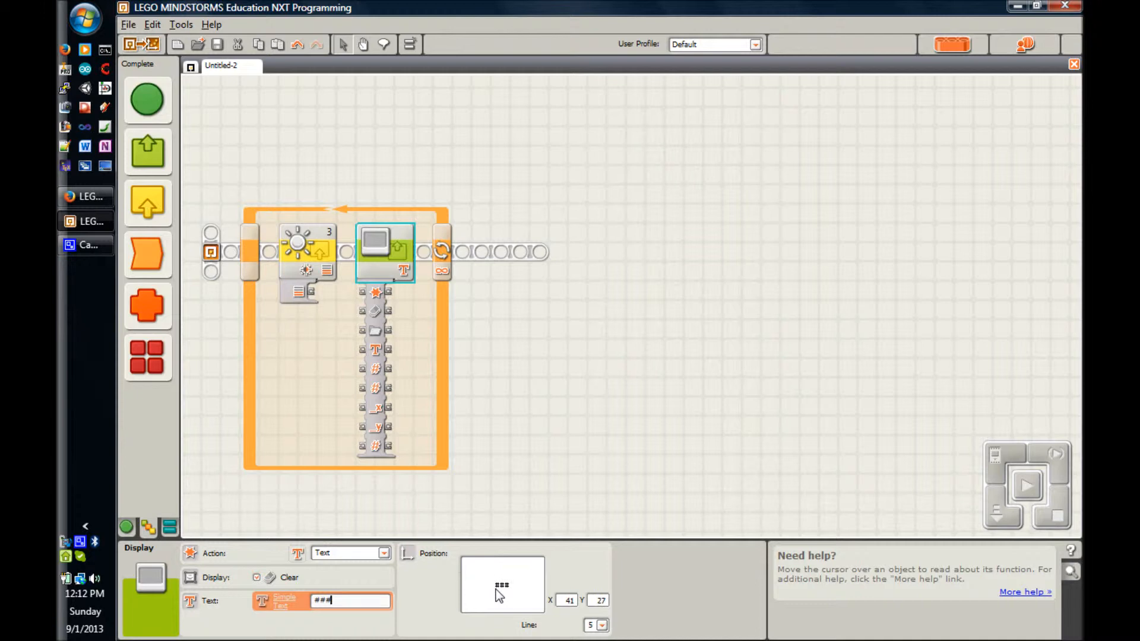
mouse_move(344, 613)
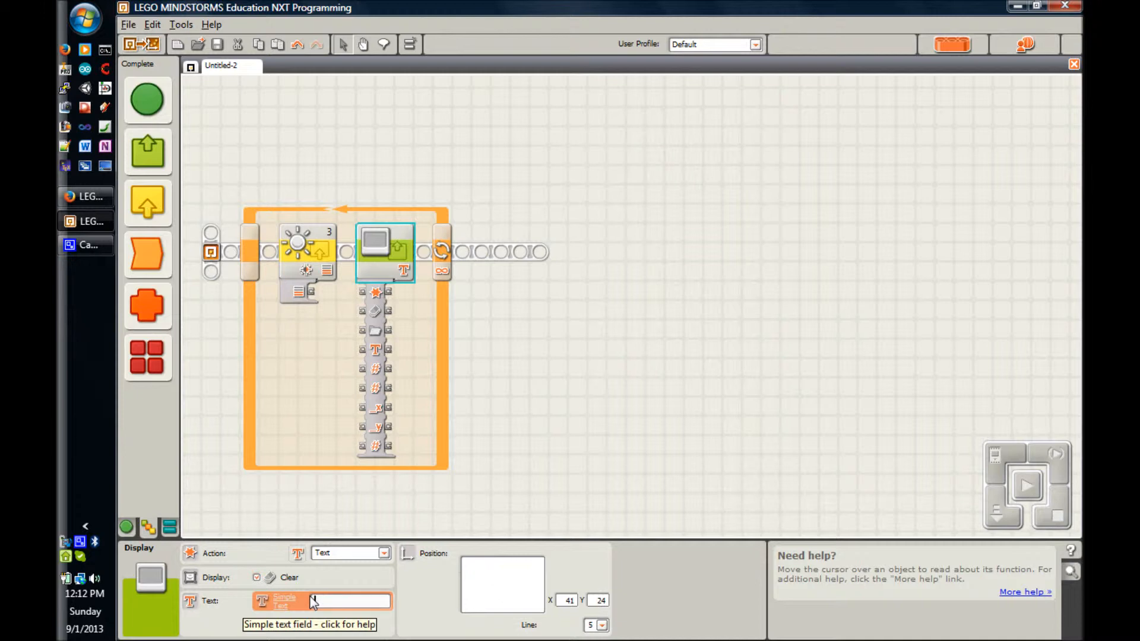
type("This doesn")
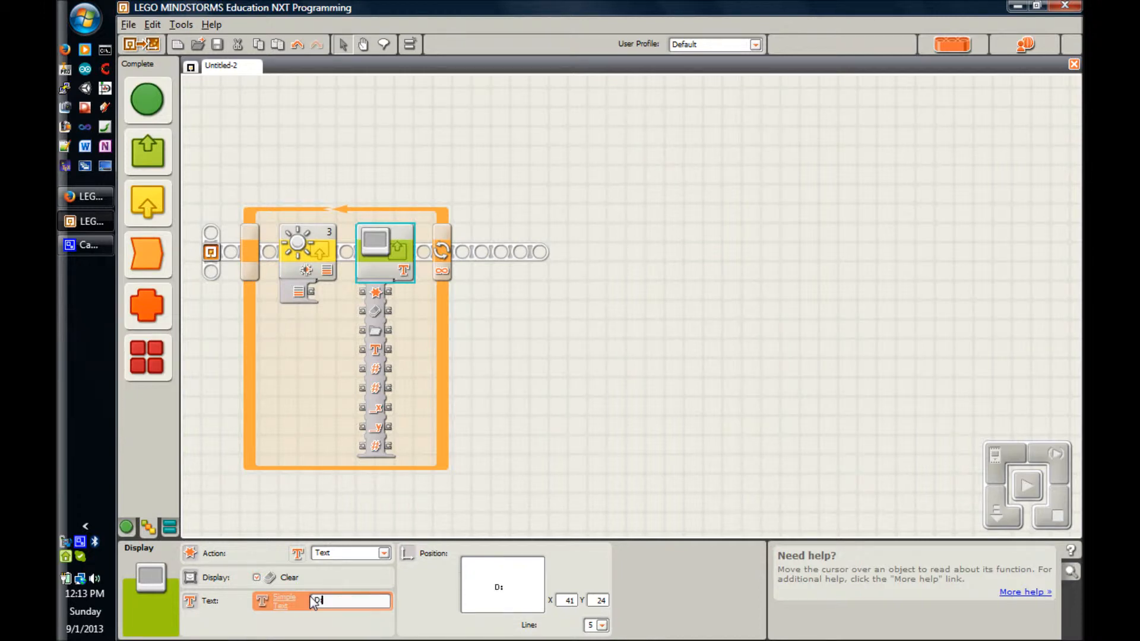
type(":D")
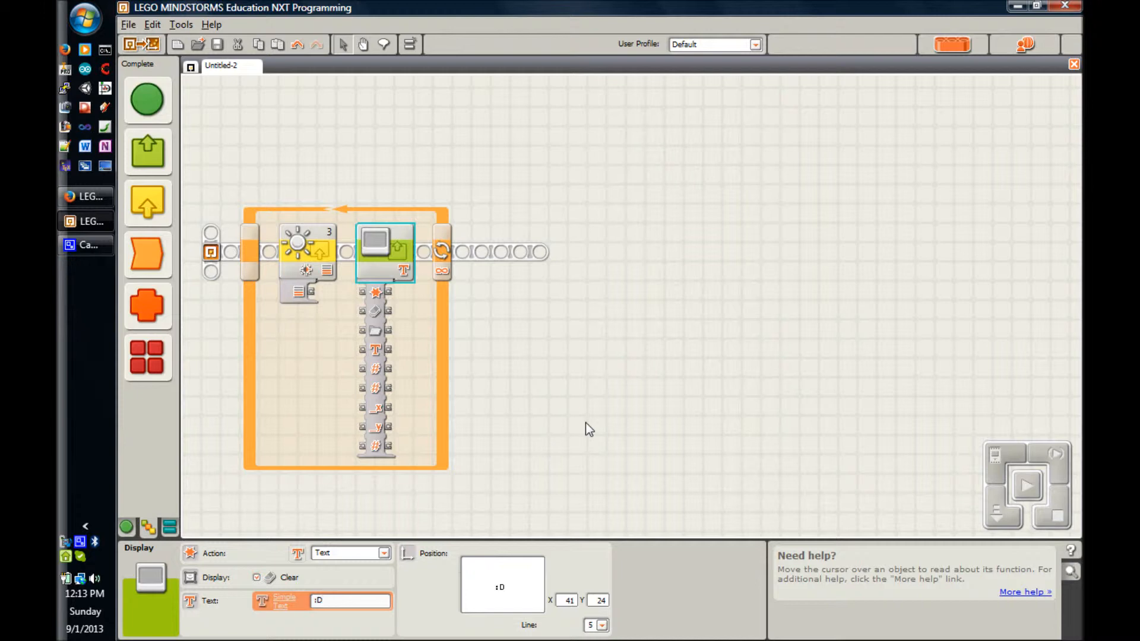
left_click(589, 429)
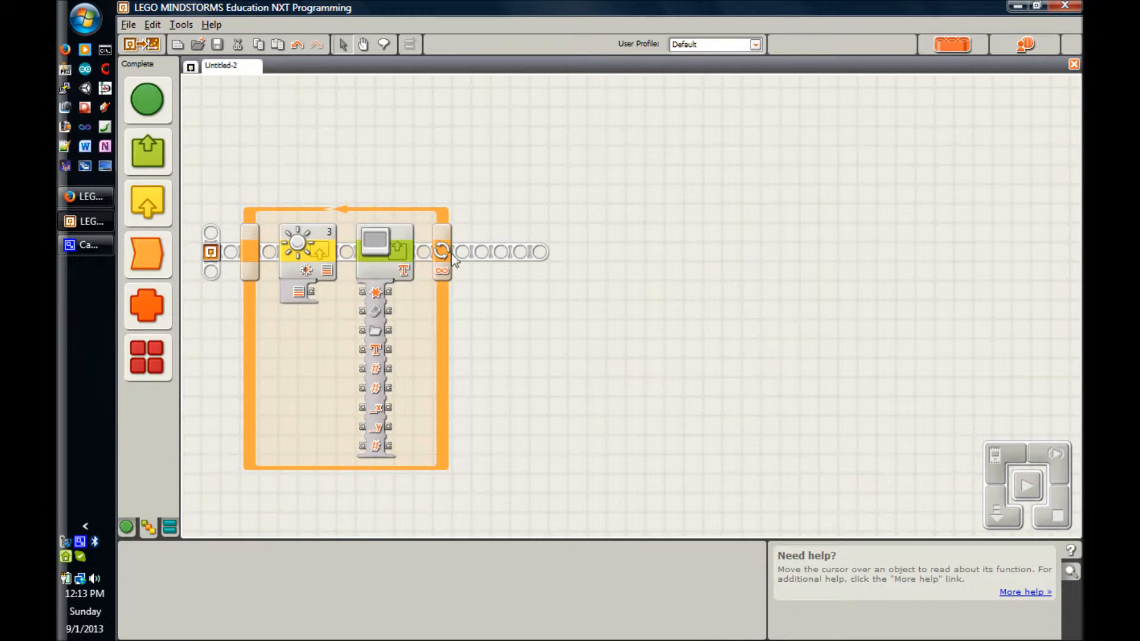
left_click(385, 243)
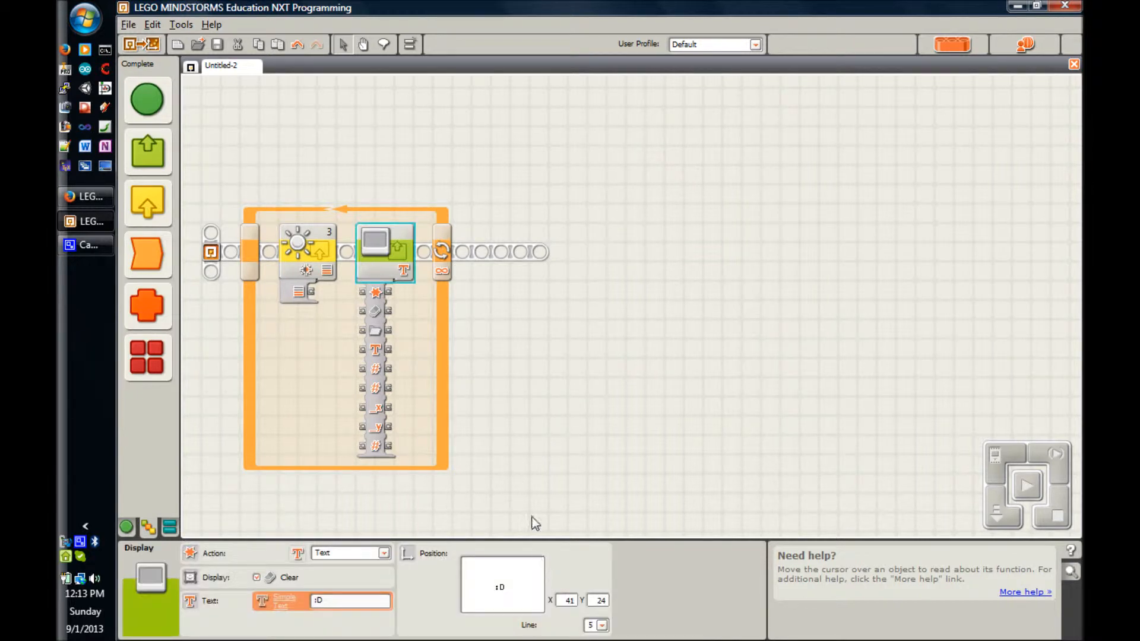
Run a data wire from the Light Sensor's Intensity plug to the Display block's Text plug.
left_click(305, 243)
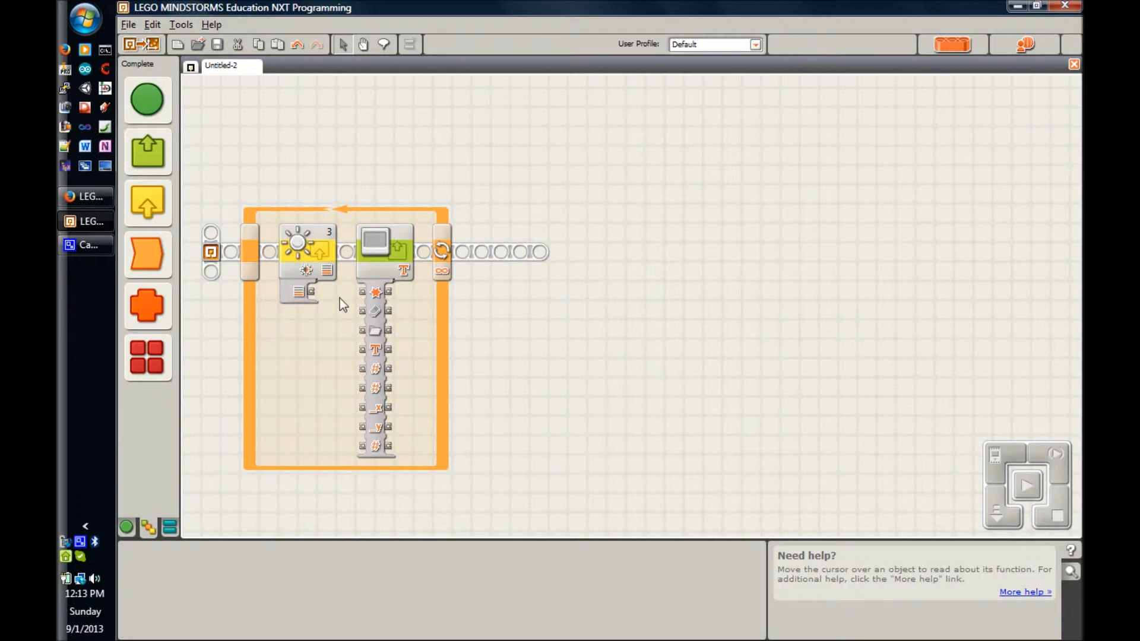
left_click(305, 251)
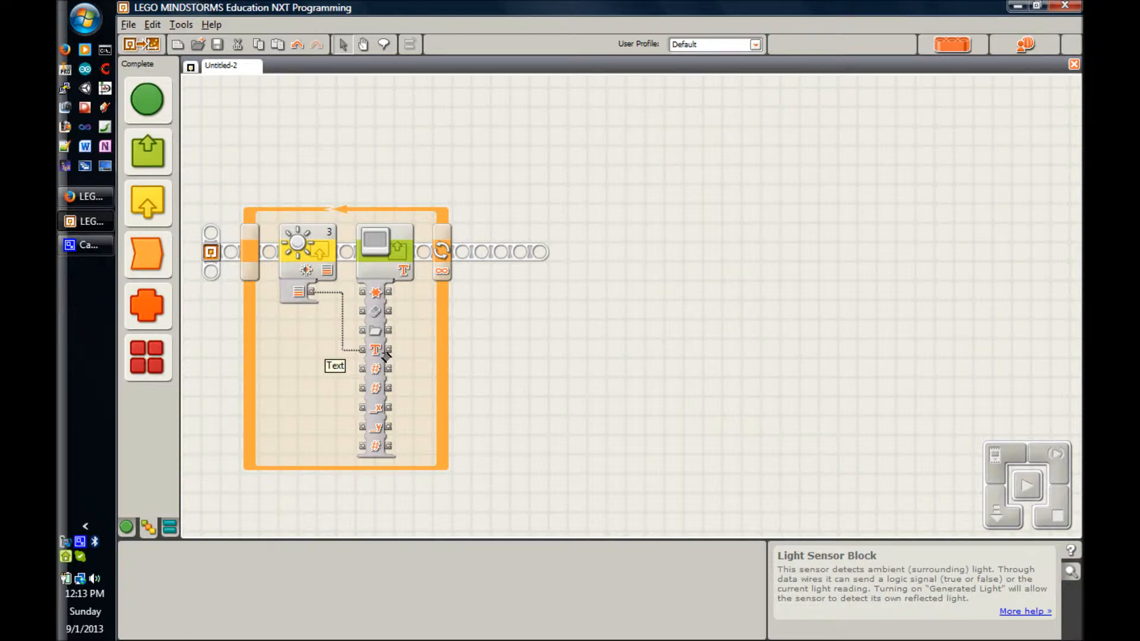
mouse_move(587, 367)
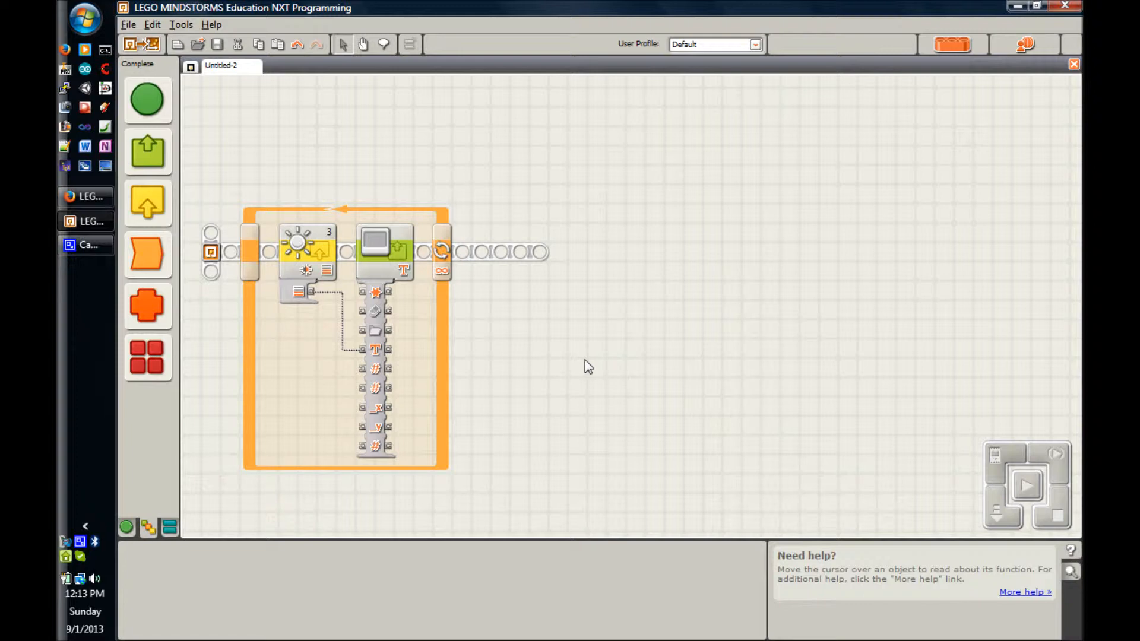
mouse_move(457, 228)
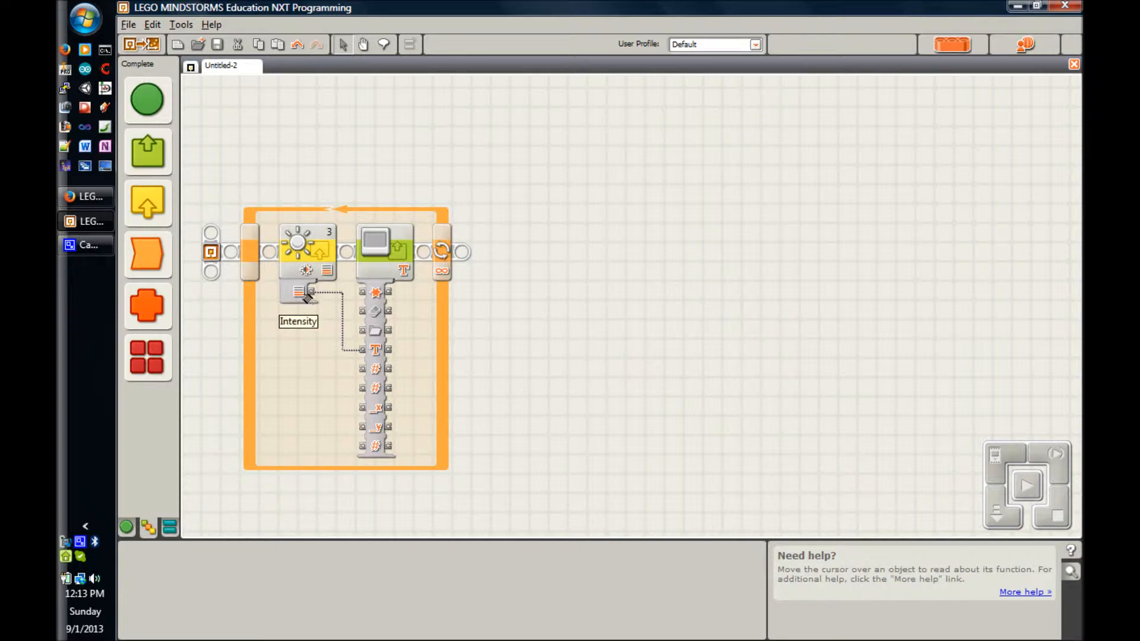
left_click(307, 250)
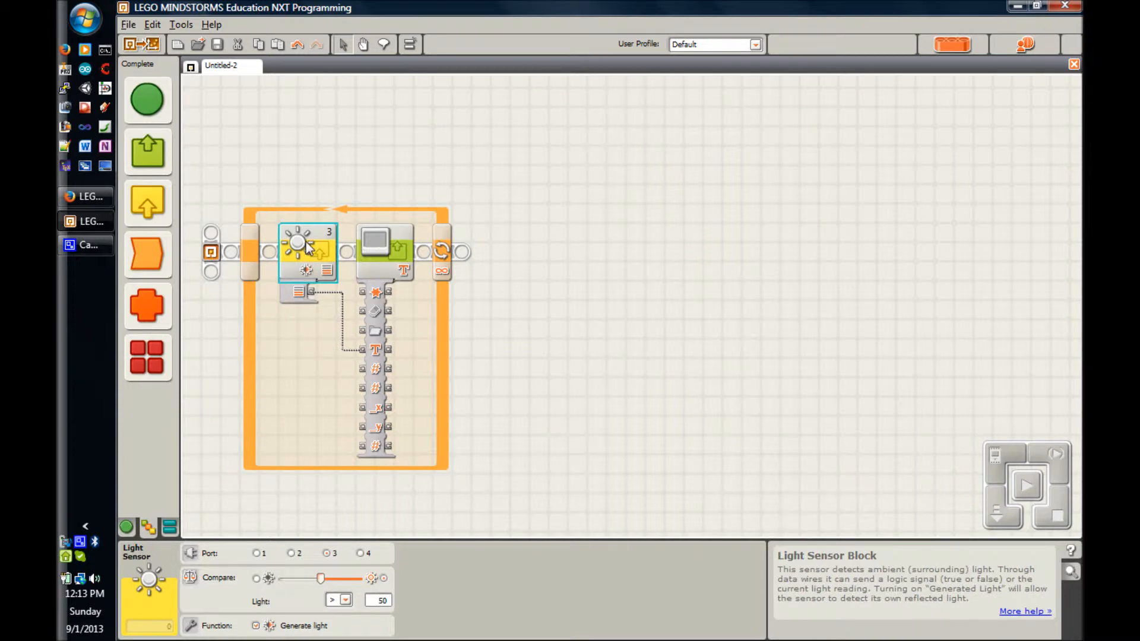
mouse_move(756, 226)
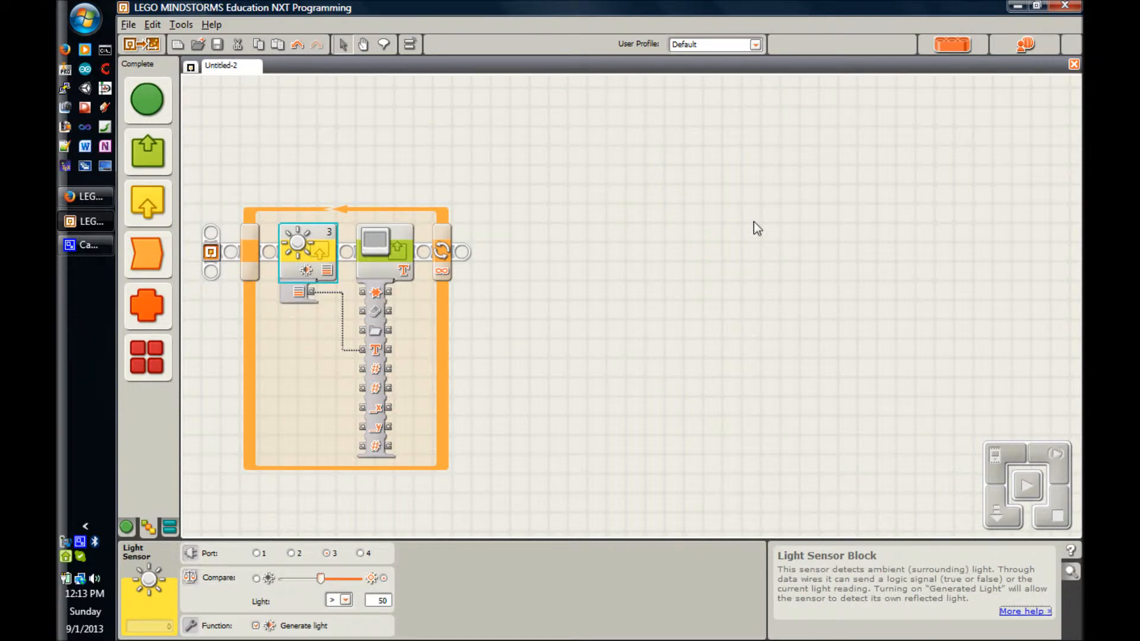
left_click(1026, 611)
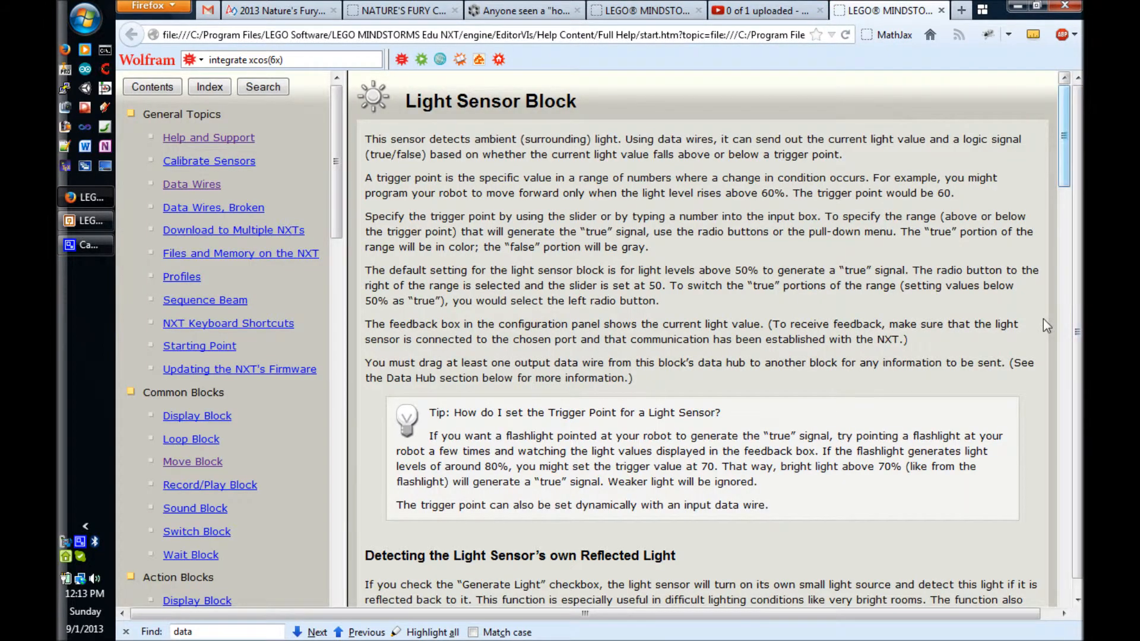
scroll("down", 3)
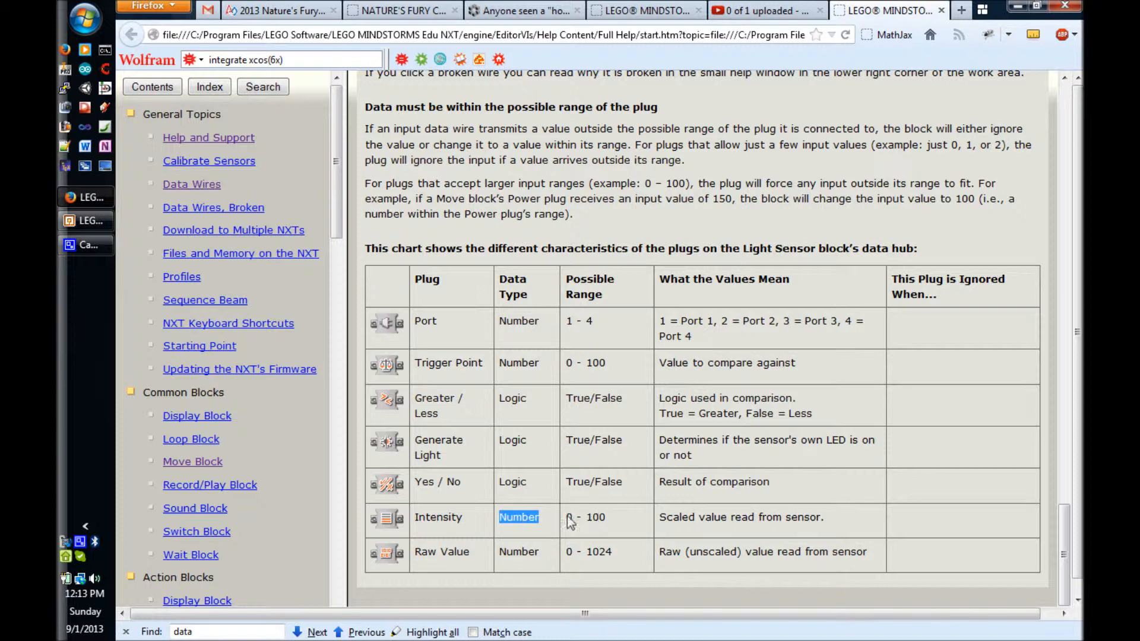
left_click(84, 220)
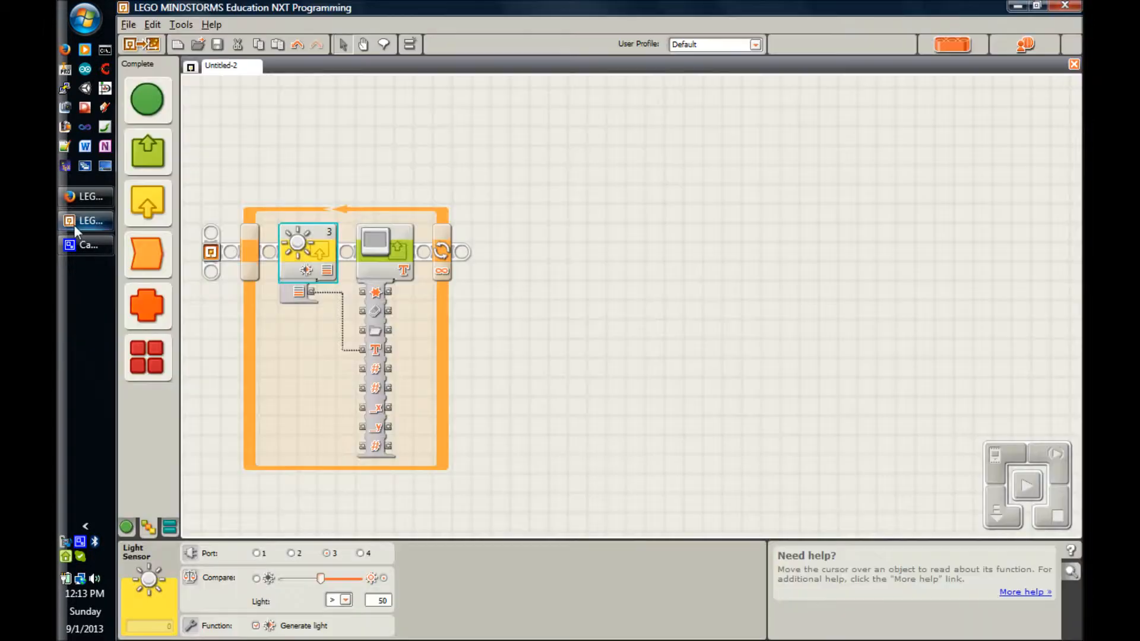
left_click(383, 245)
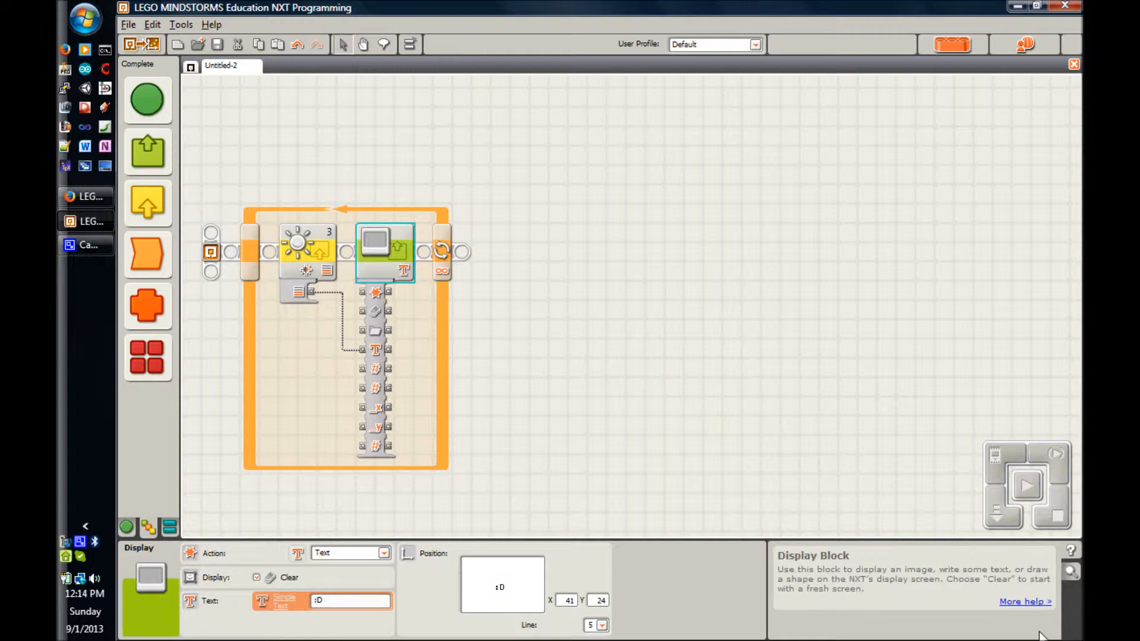
mouse_move(618, 79)
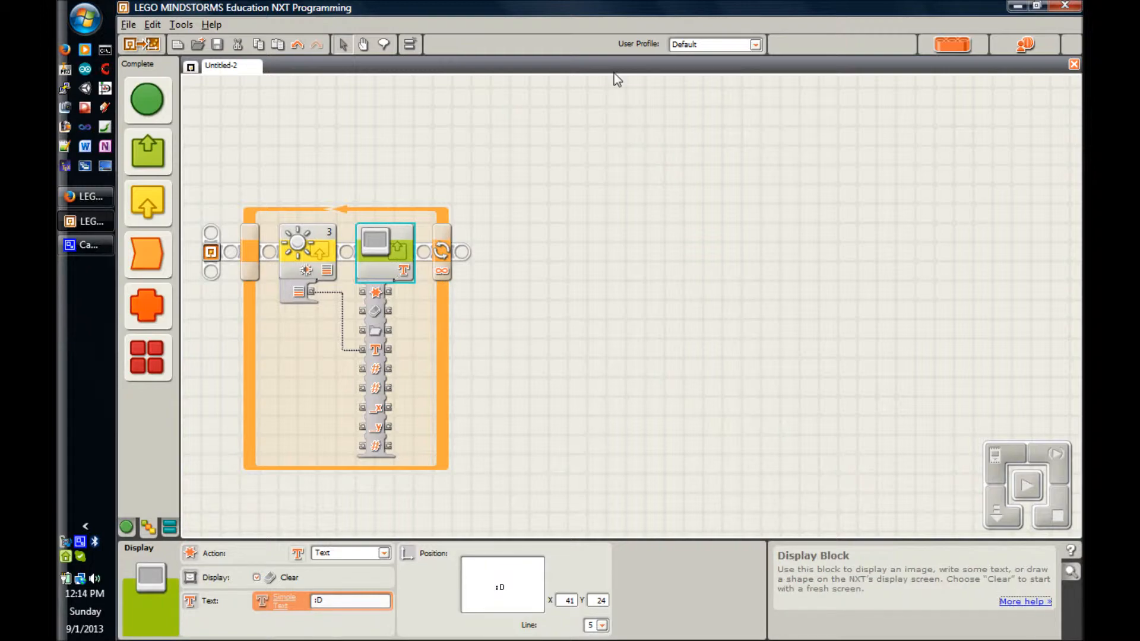
left_click(1024, 601)
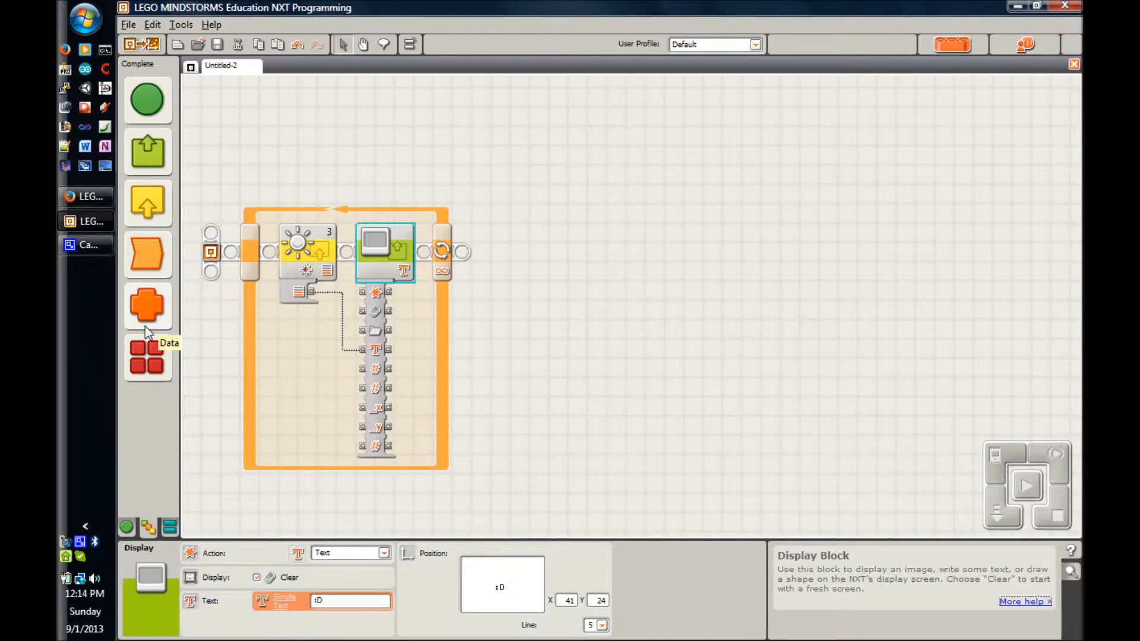
mouse_move(582, 317)
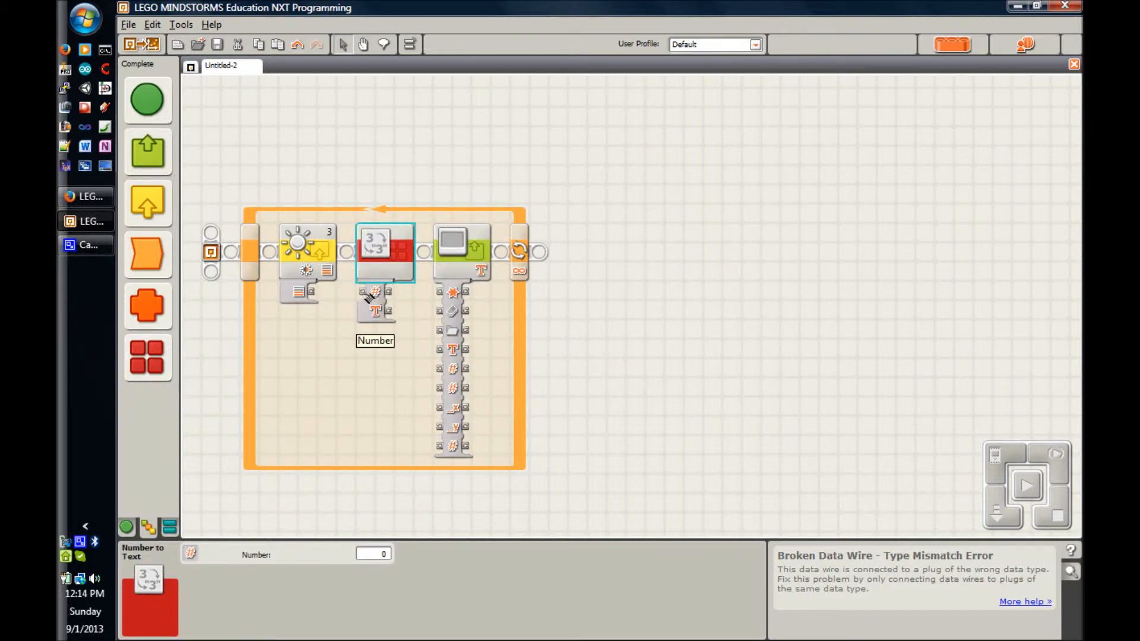
mouse_move(336, 304)
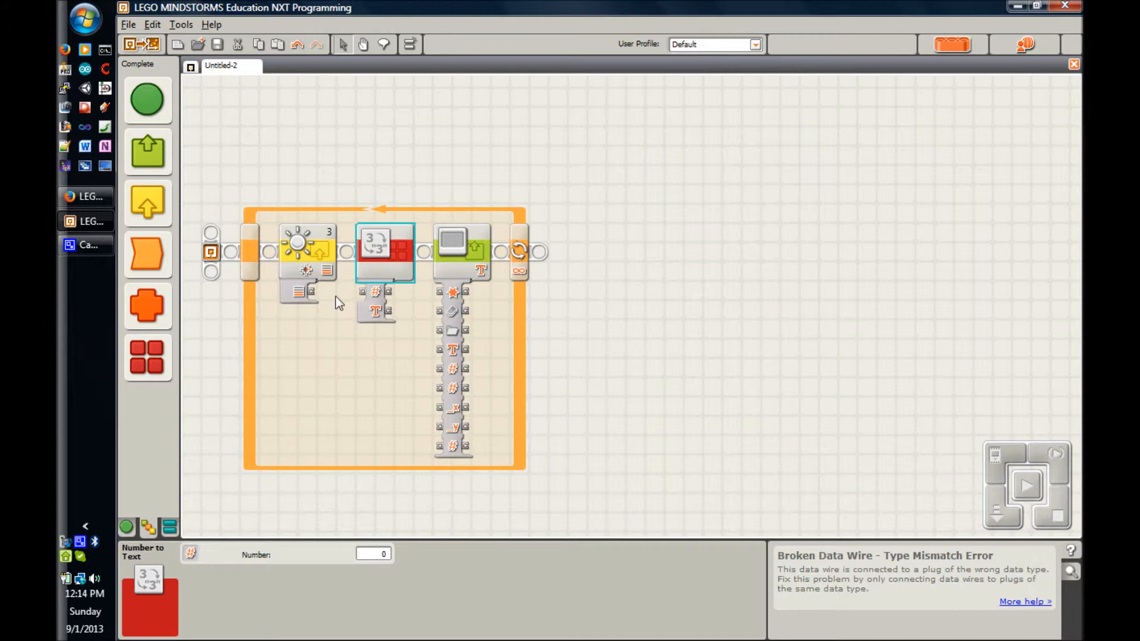
Wire Light Sensor Intensity into Number to Text, and its Text output into Display Text.
left_click(308, 250)
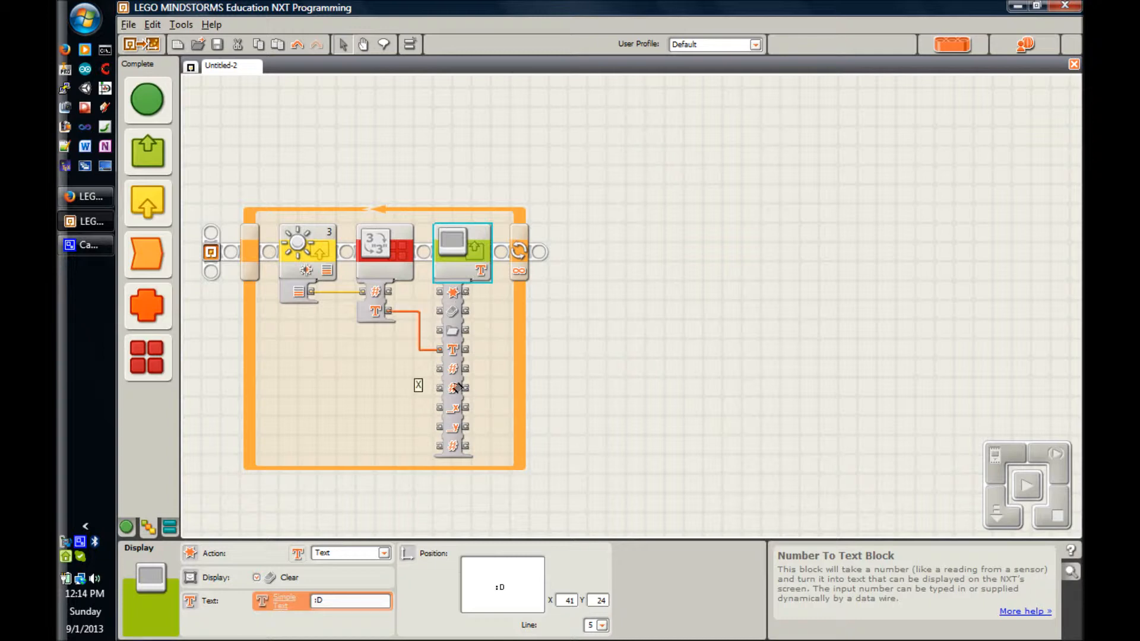
mouse_move(457, 309)
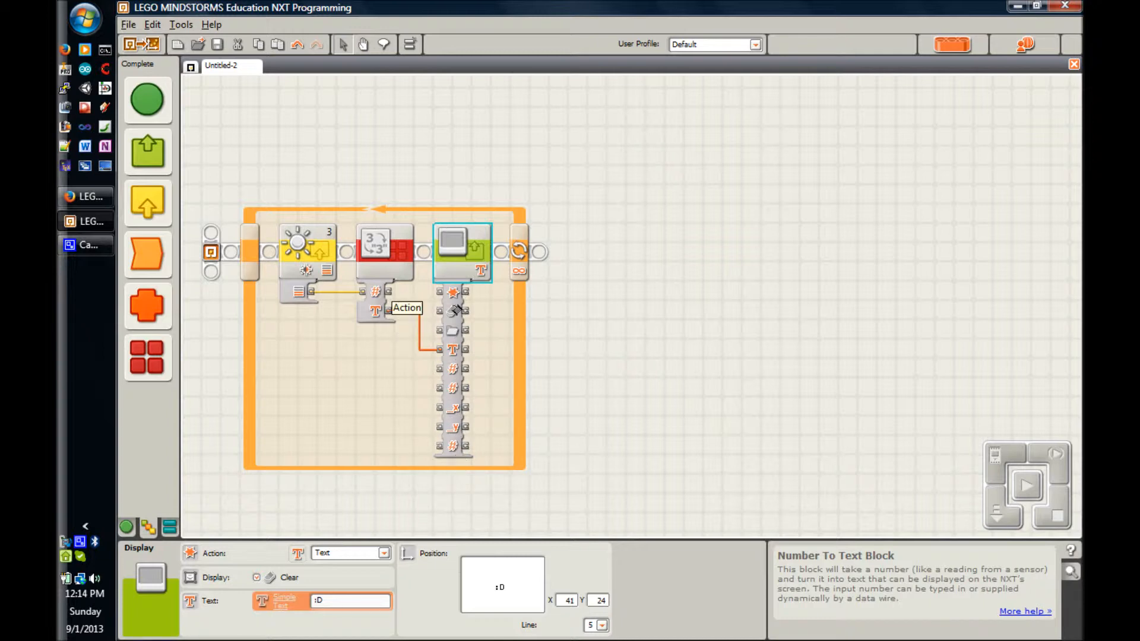
mouse_move(451, 279)
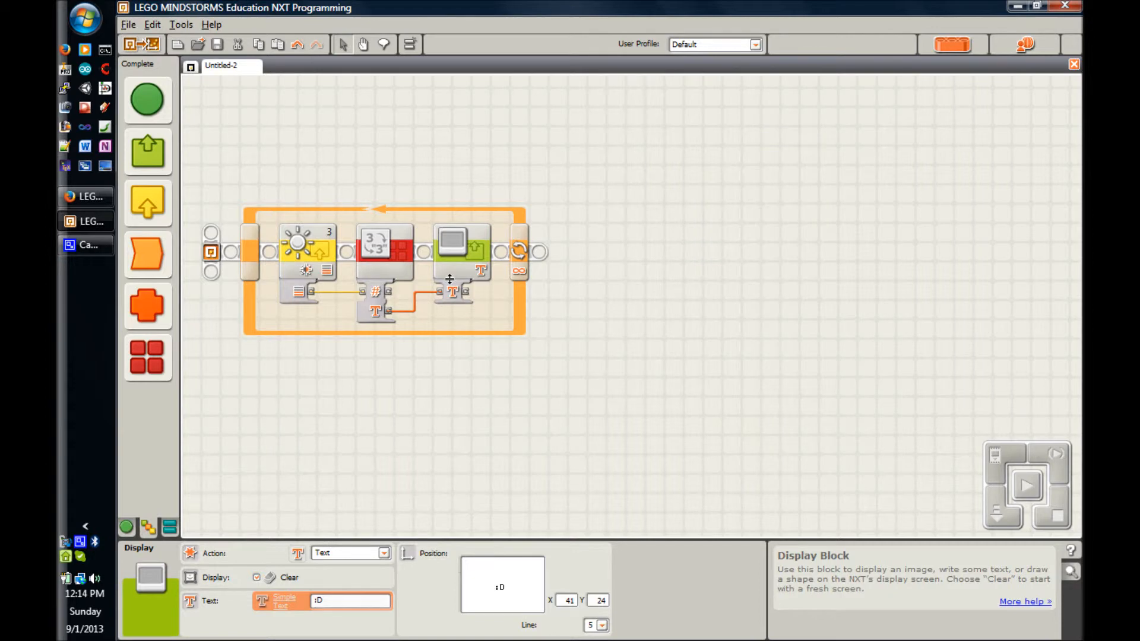
left_click(462, 244)
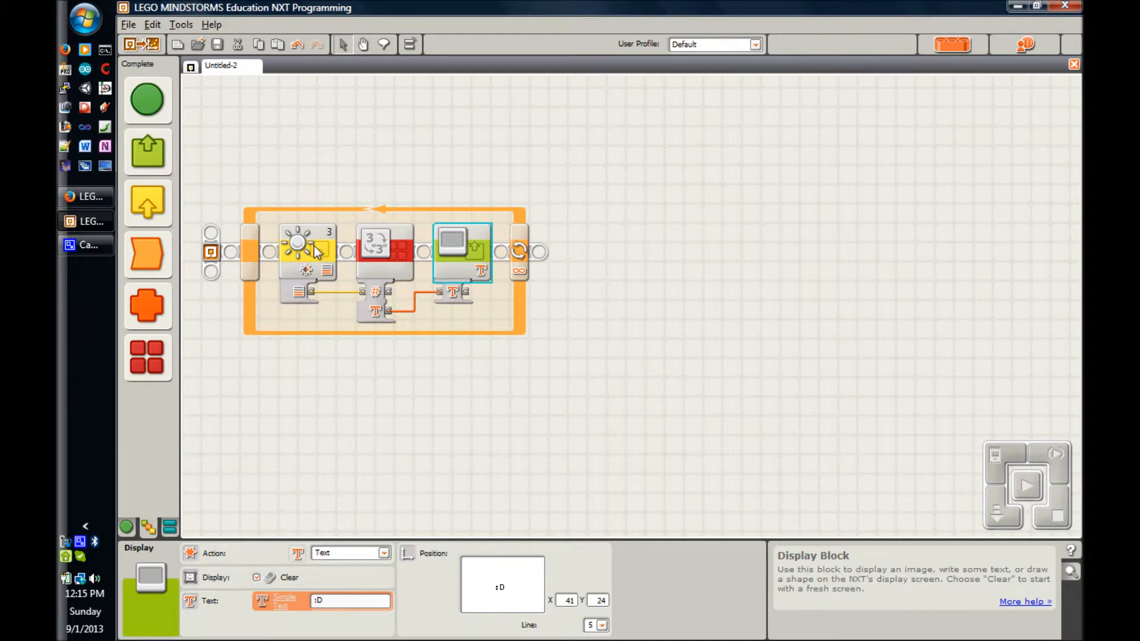
left_click(305, 251)
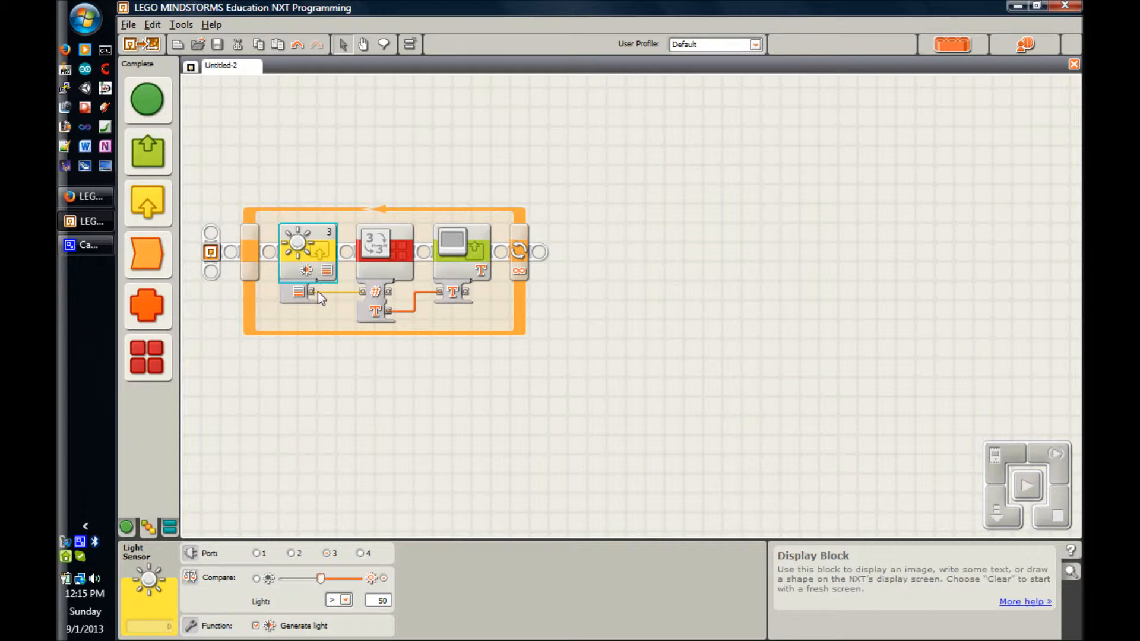
mouse_move(343, 301)
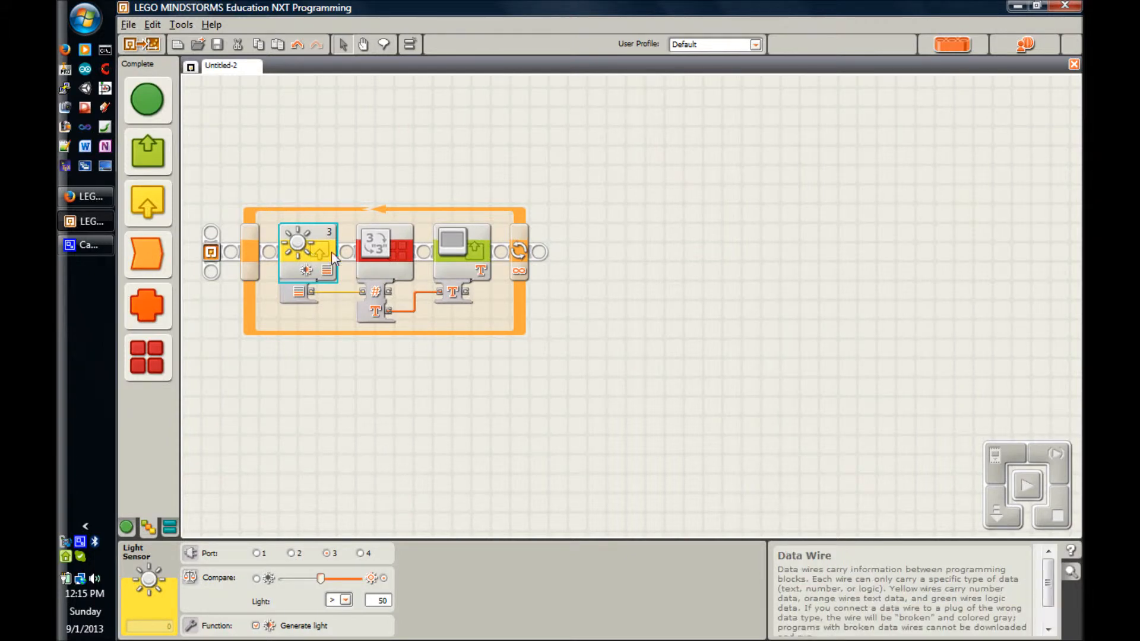
left_click(384, 251)
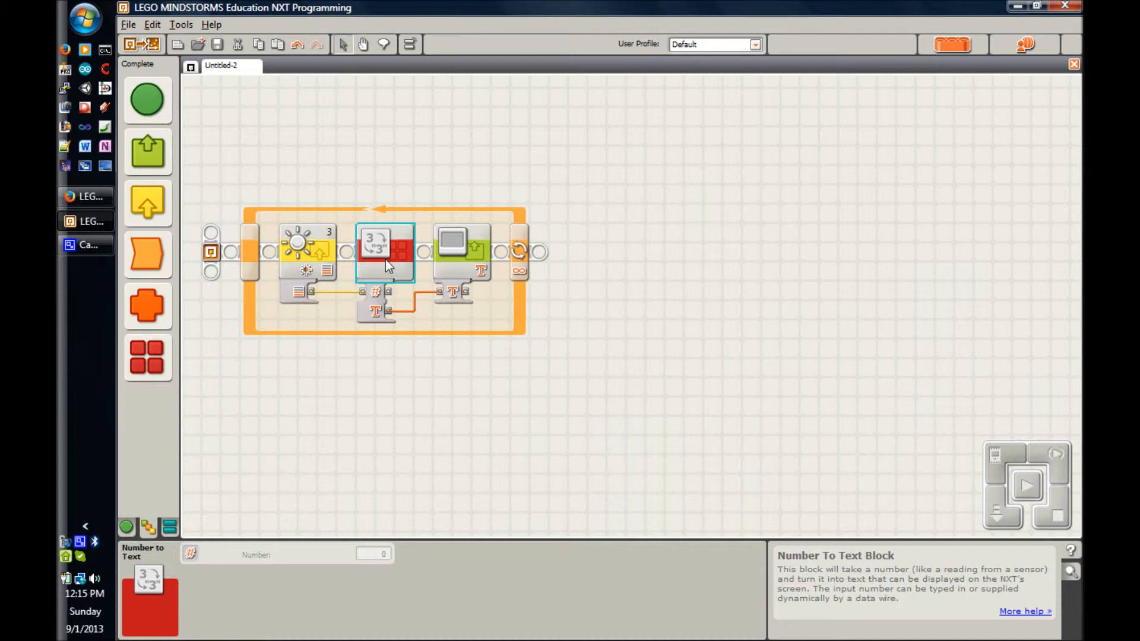
mouse_move(370, 302)
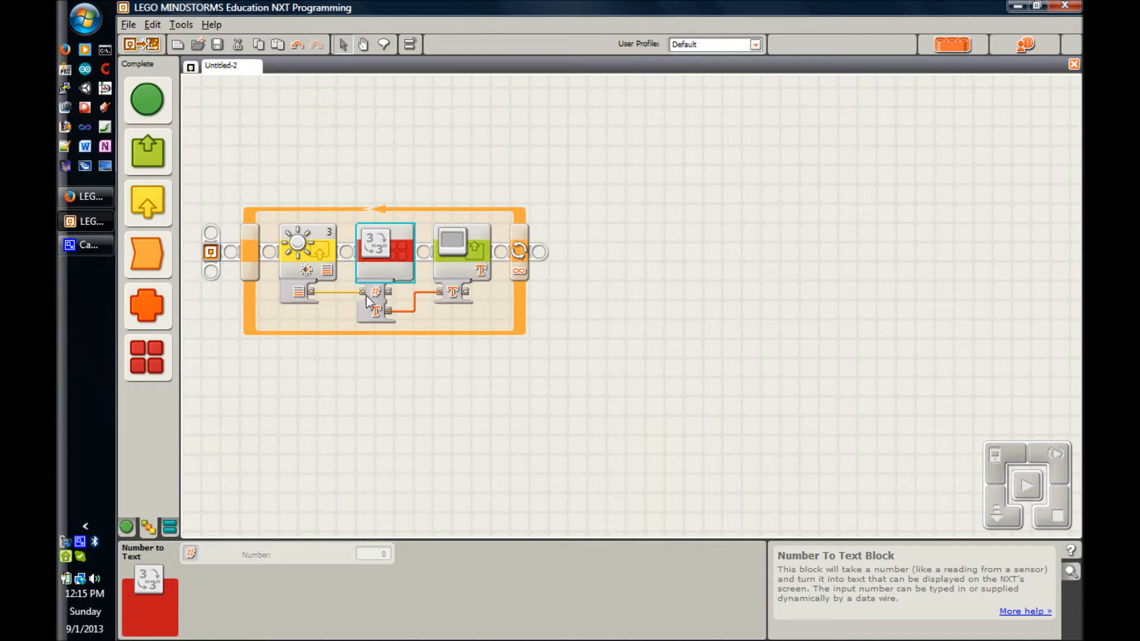
mouse_move(375, 298)
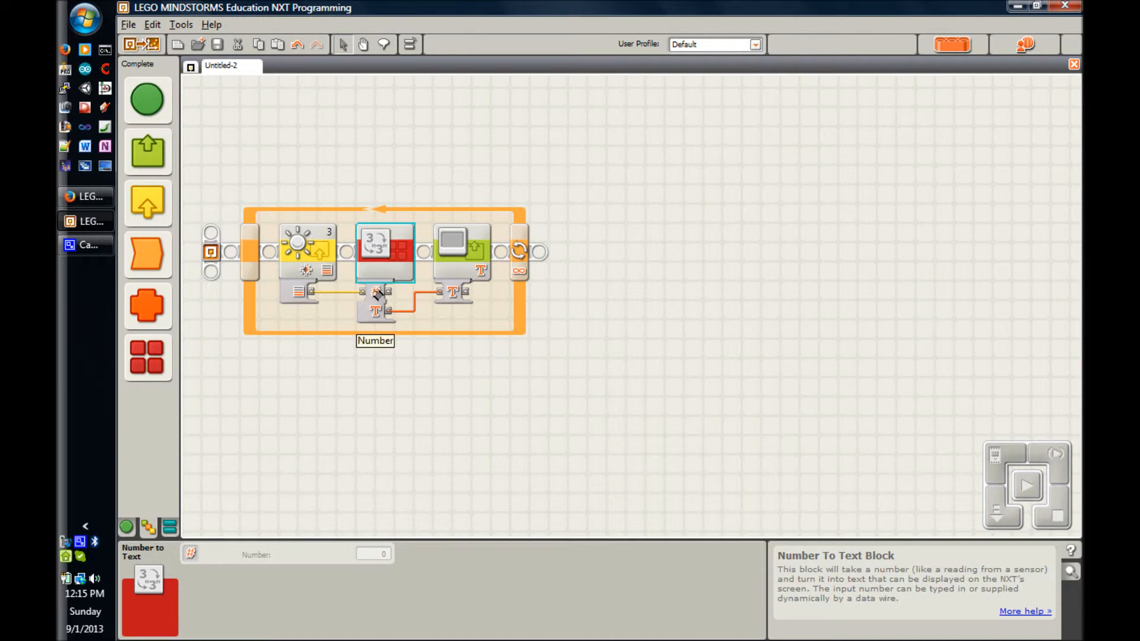
mouse_move(426, 302)
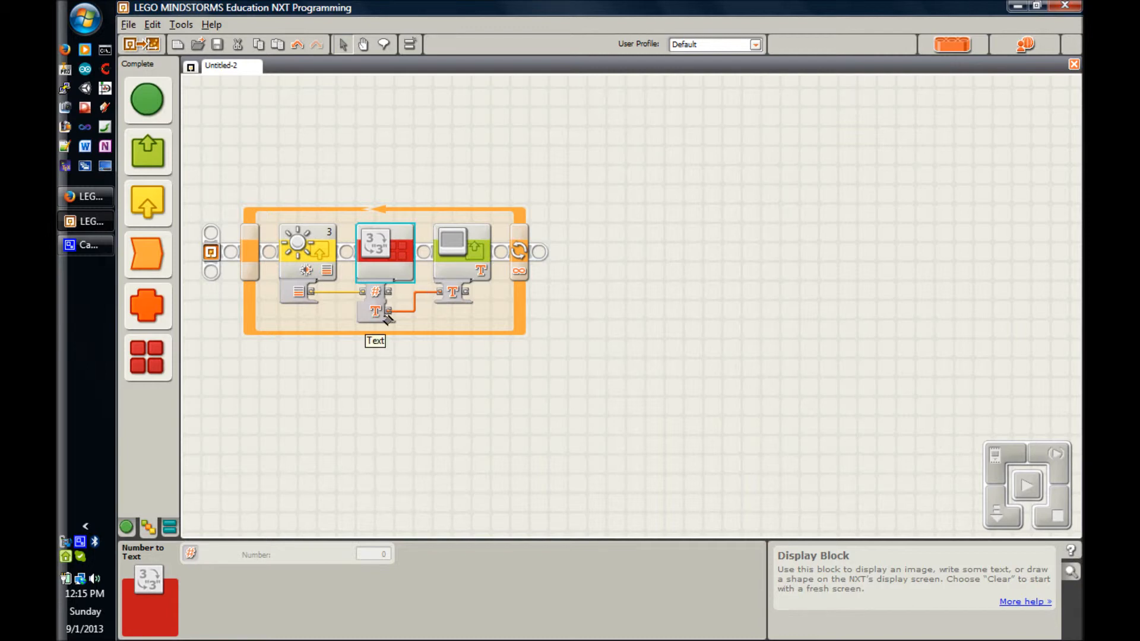
mouse_move(421, 311)
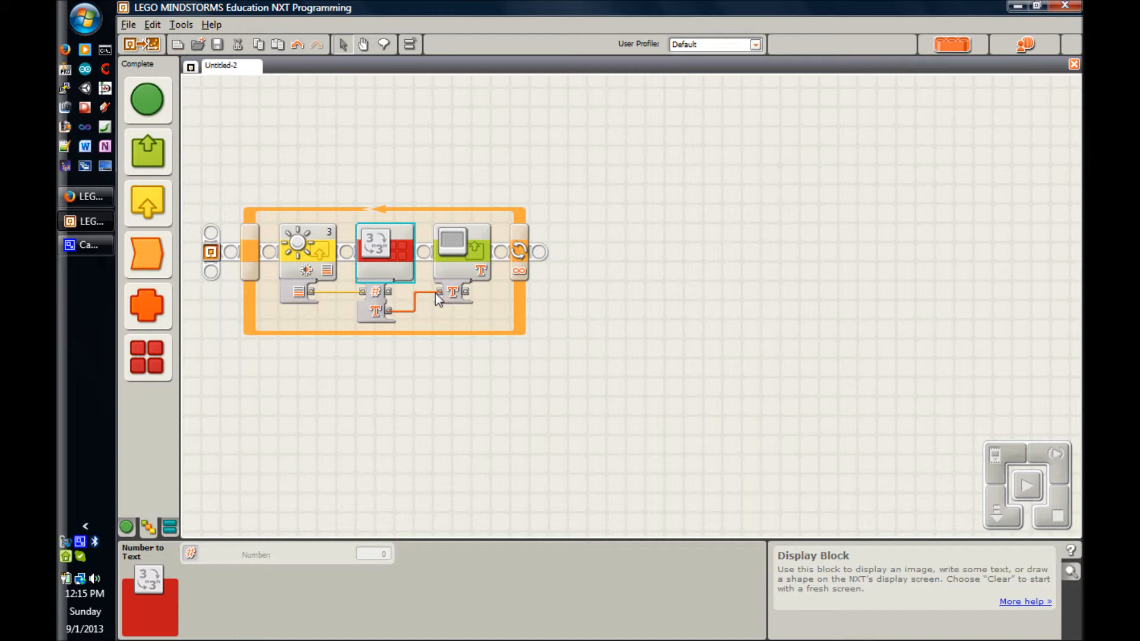
mouse_move(374, 259)
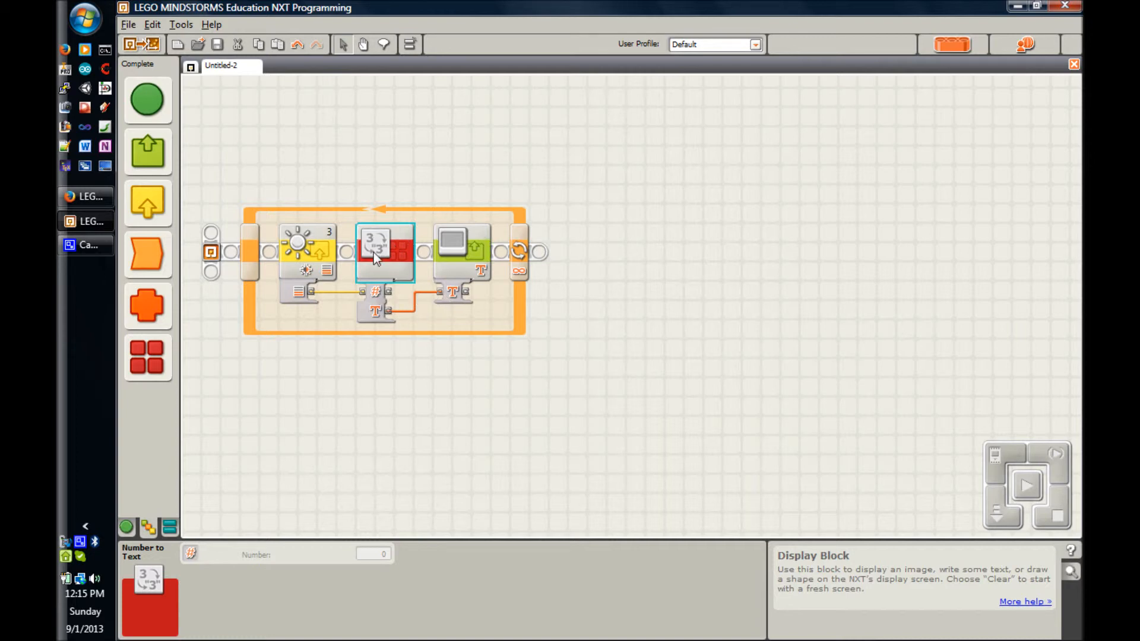
left_click(462, 250)
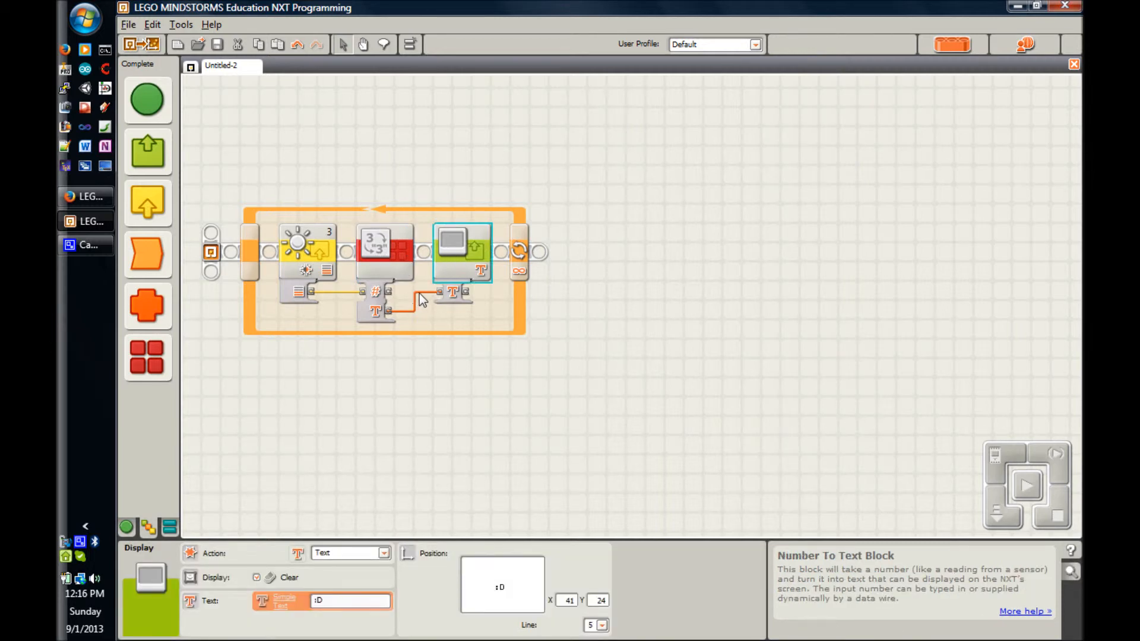
mouse_move(451, 289)
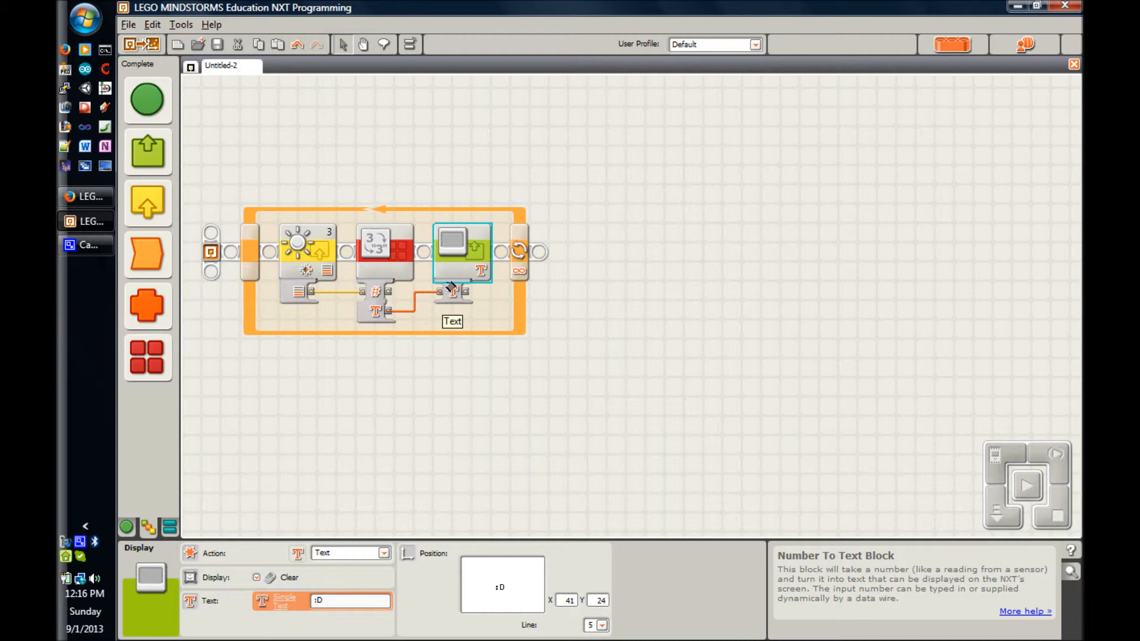
mouse_move(477, 263)
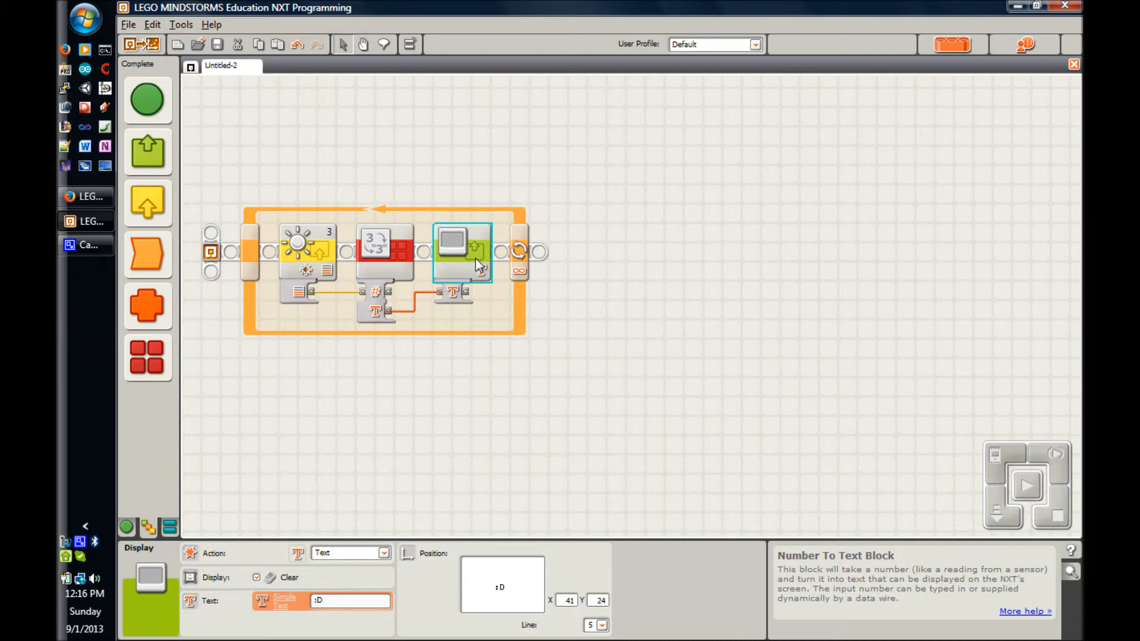
mouse_move(247, 271)
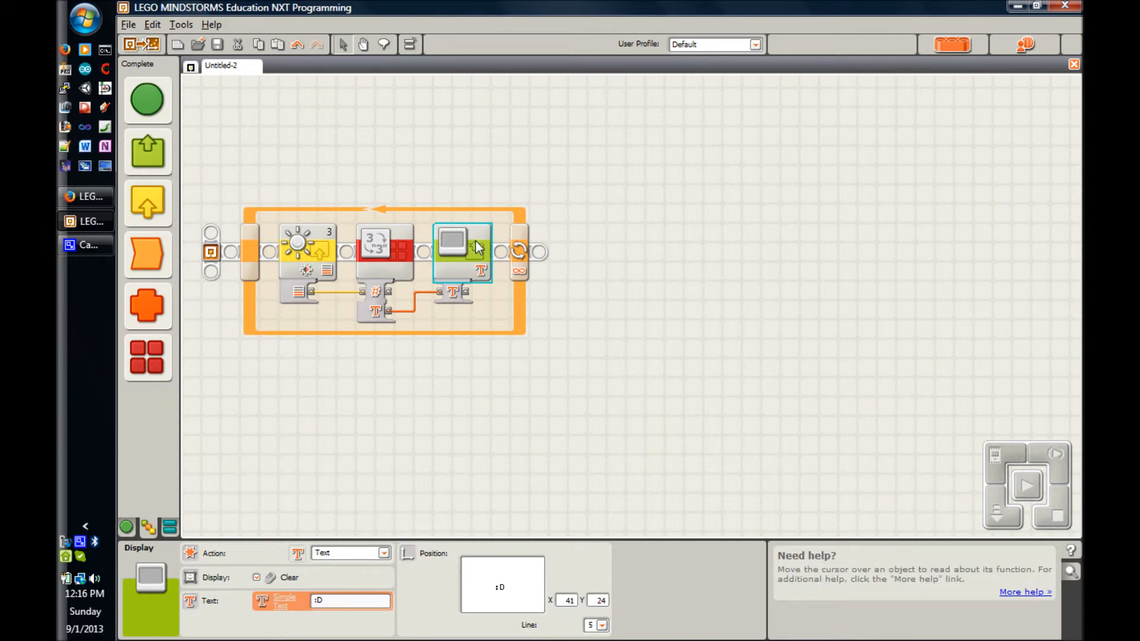
mouse_move(462, 250)
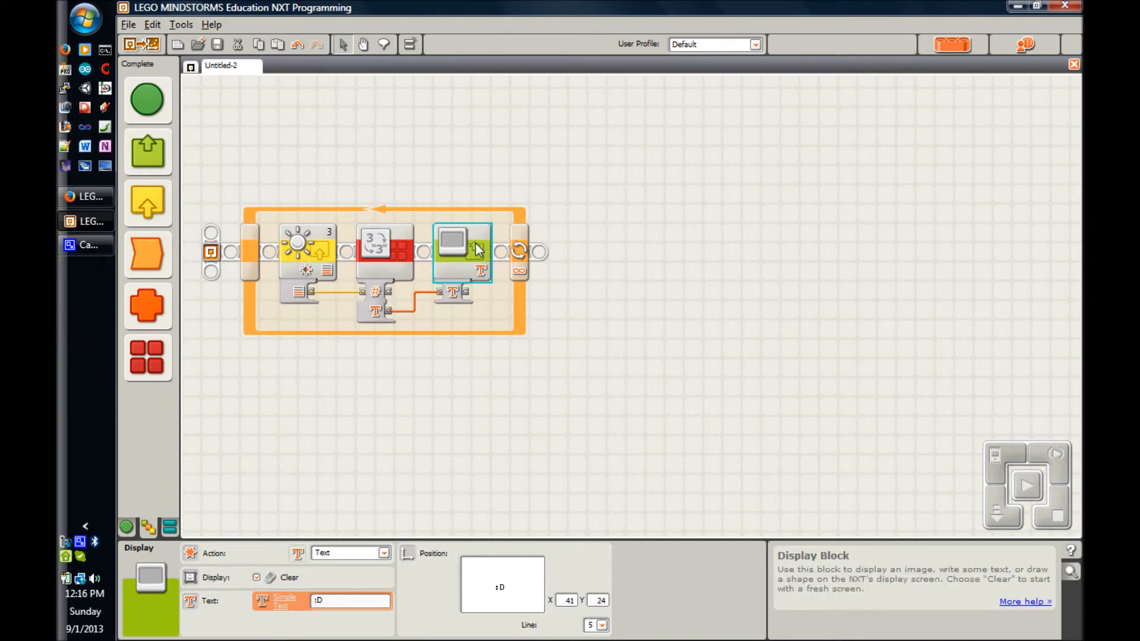
mouse_move(487, 350)
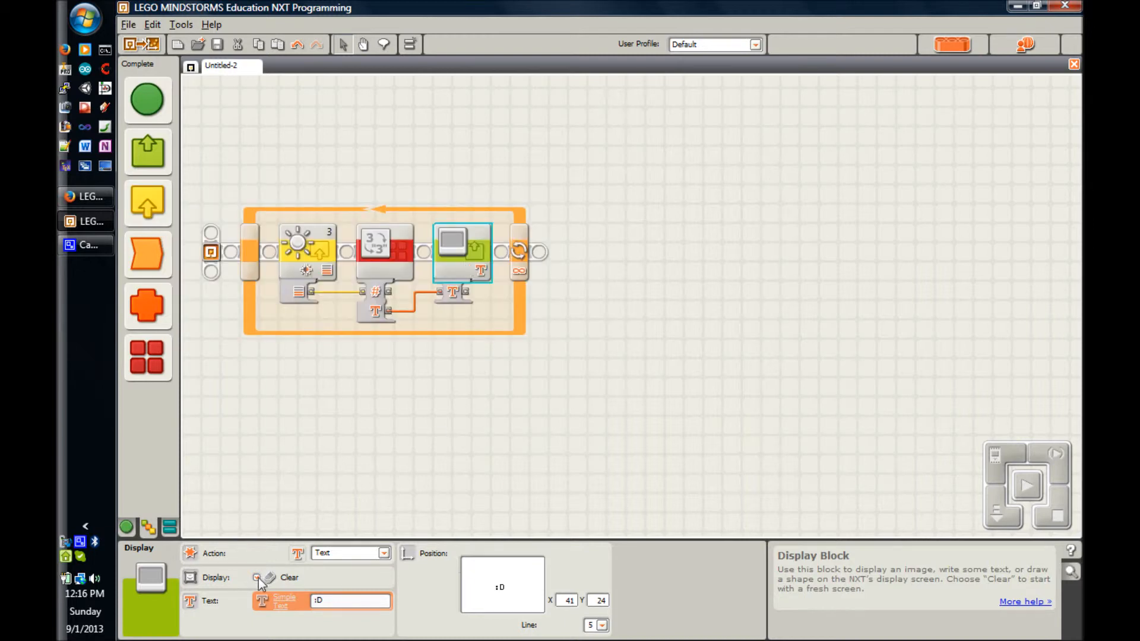
left_click(256, 578)
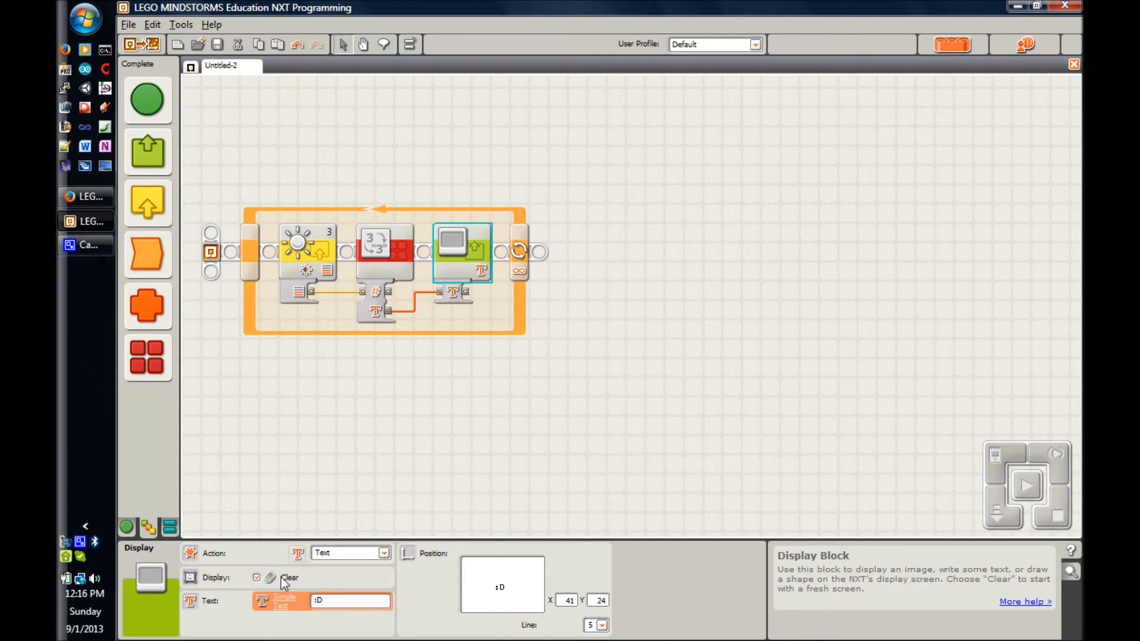
mouse_move(366, 202)
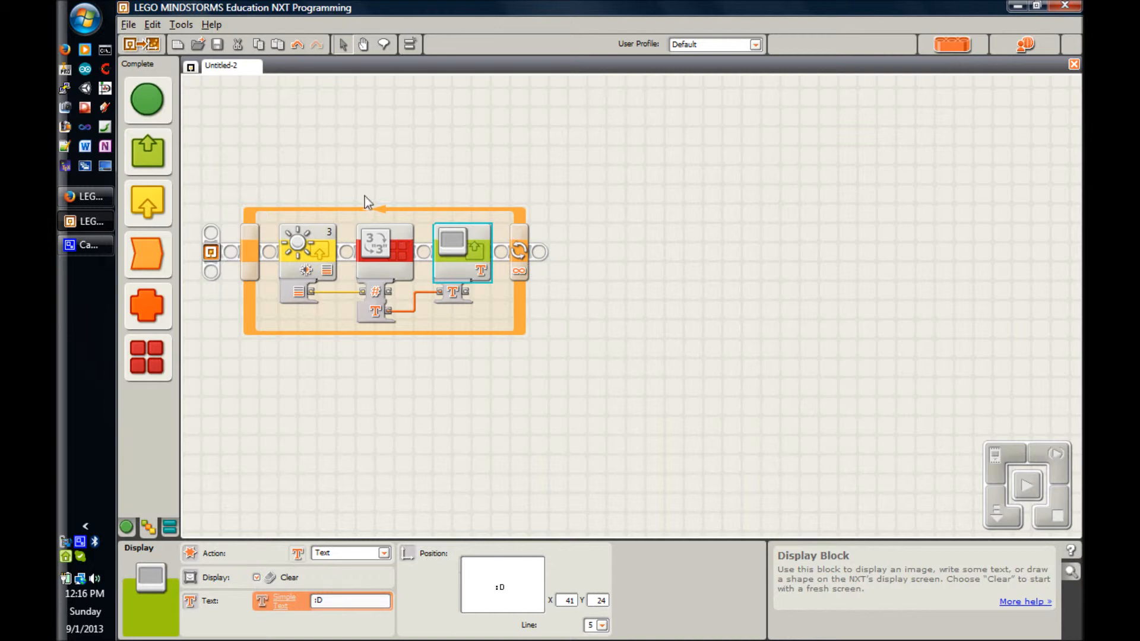
mouse_move(505, 252)
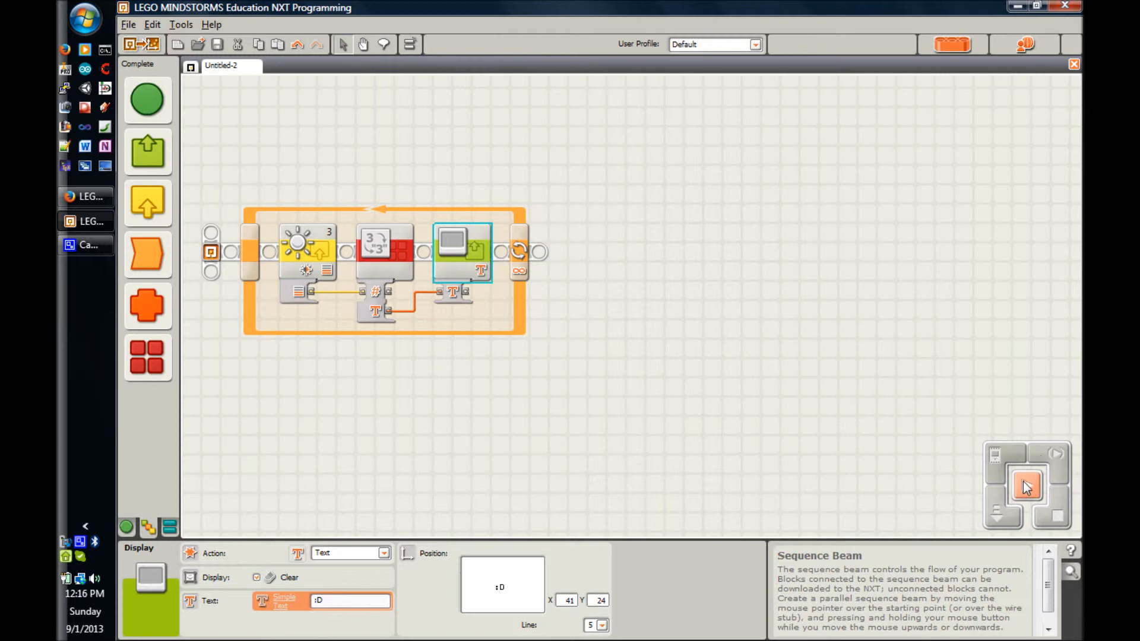
mouse_move(1027, 486)
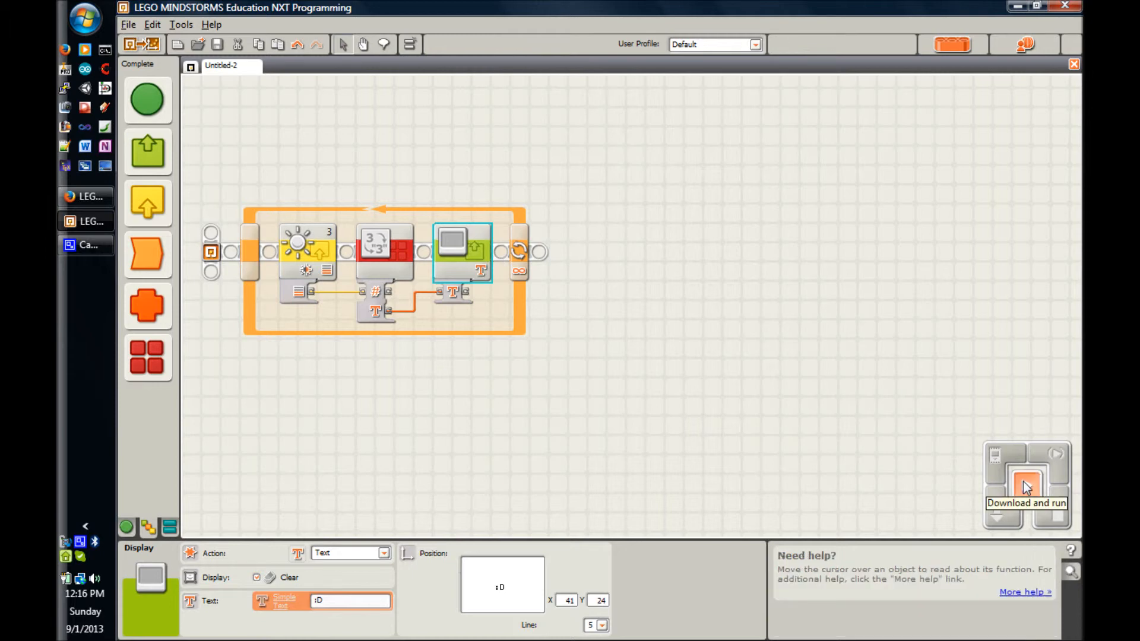
Attempt Download and run, acknowledging the 'Cannot find a NXT device' error.
left_click(1026, 485)
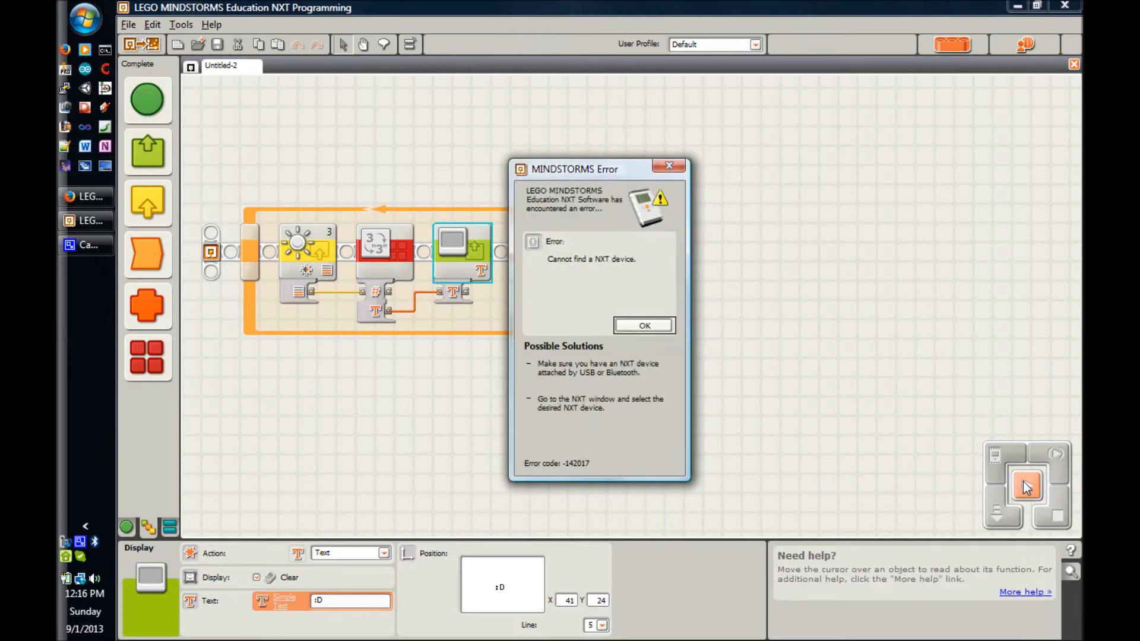
left_click(643, 325)
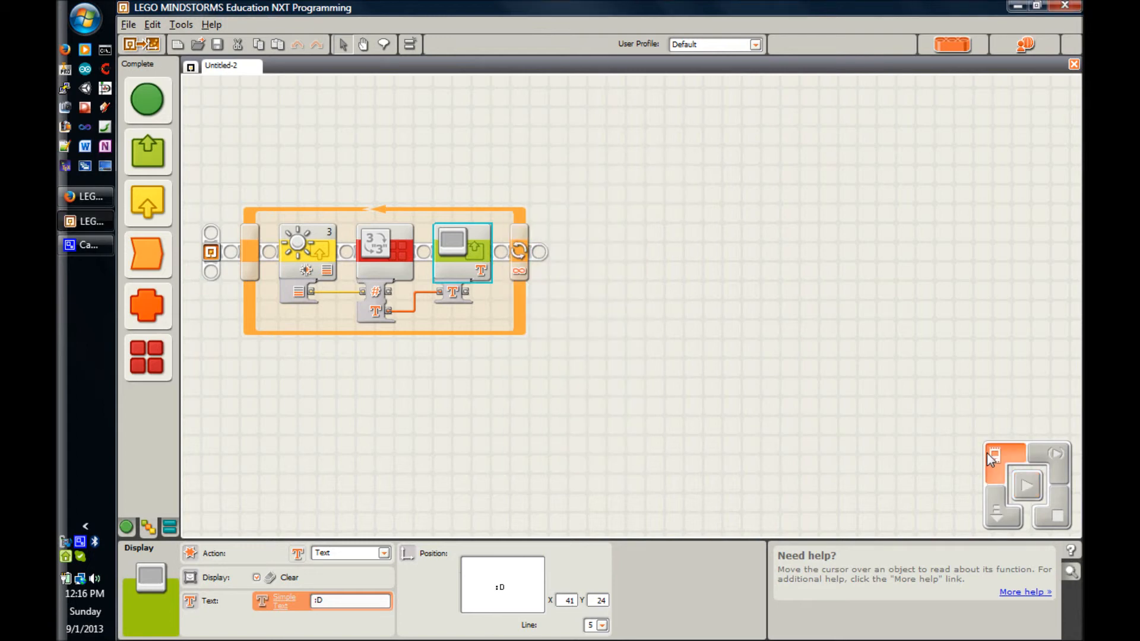
Start a Scan for connected NXT devices from the NXT Window.
left_click(994, 454)
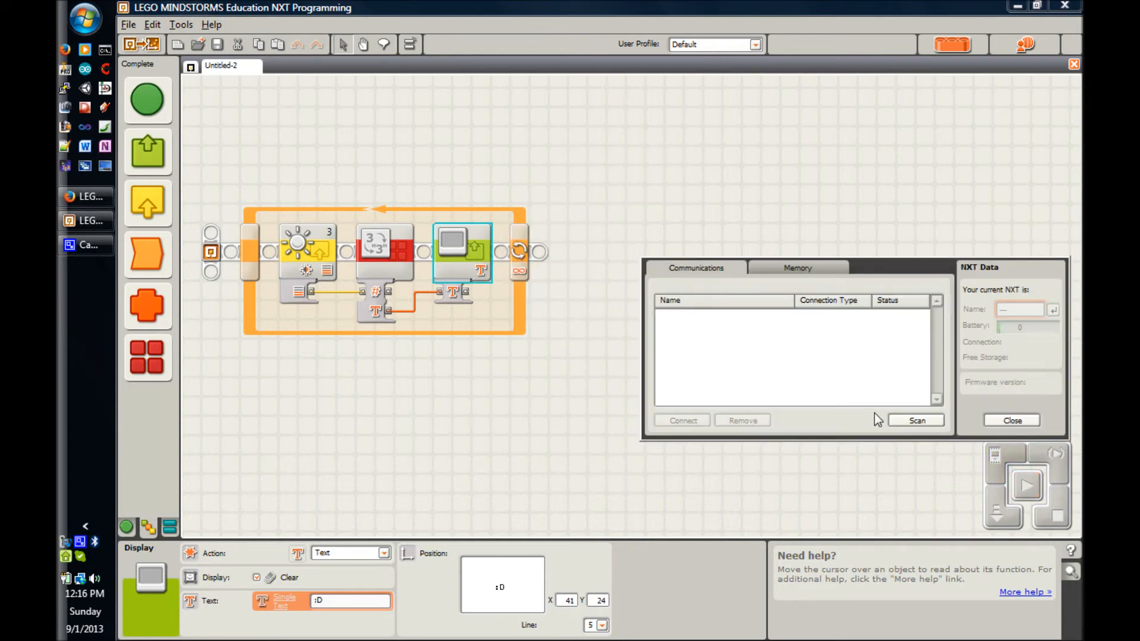
left_click(916, 421)
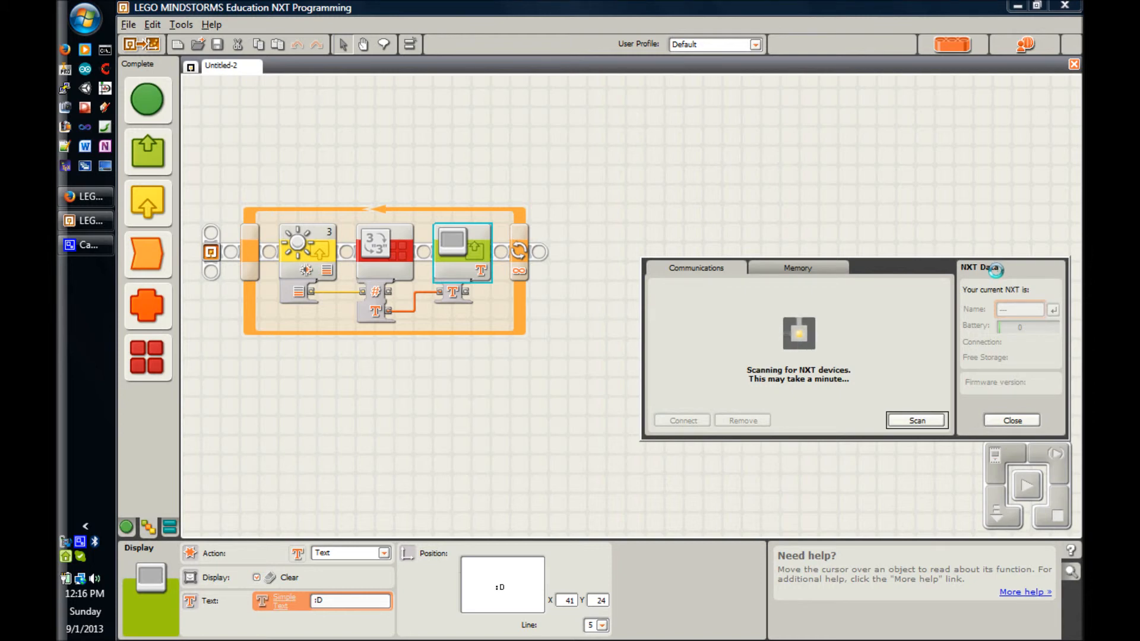
mouse_move(98, 553)
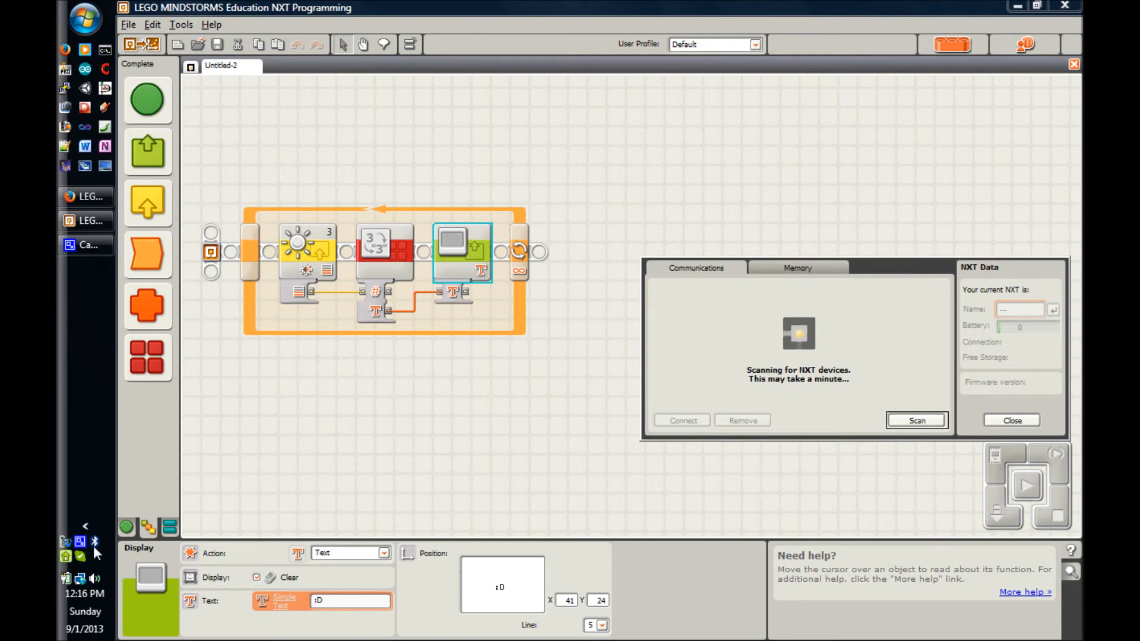
mouse_move(95, 544)
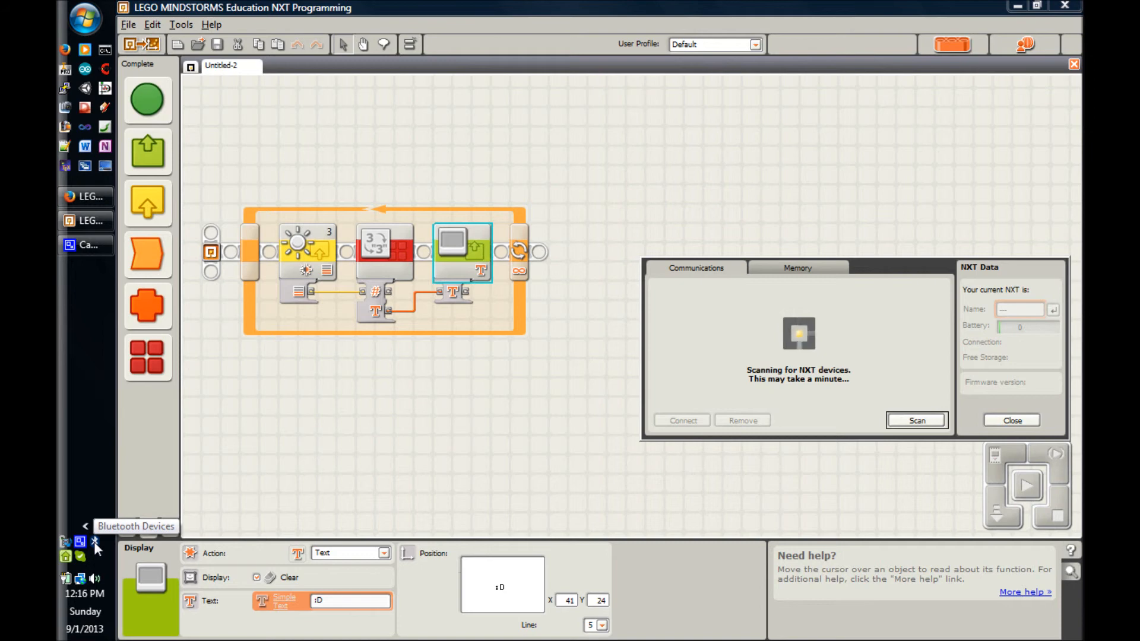